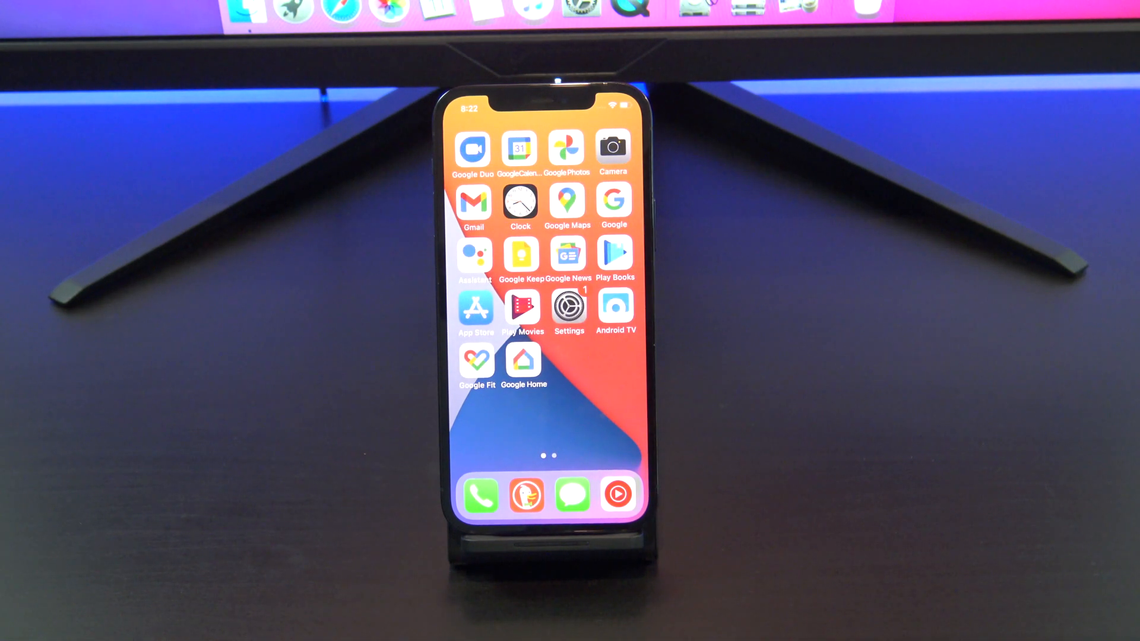
Continue the Move to iOS transfer with all data items ticked while the iPhone waits
{"action": "scroll", "scroll_direction": "left", "scroll_amount": 3}
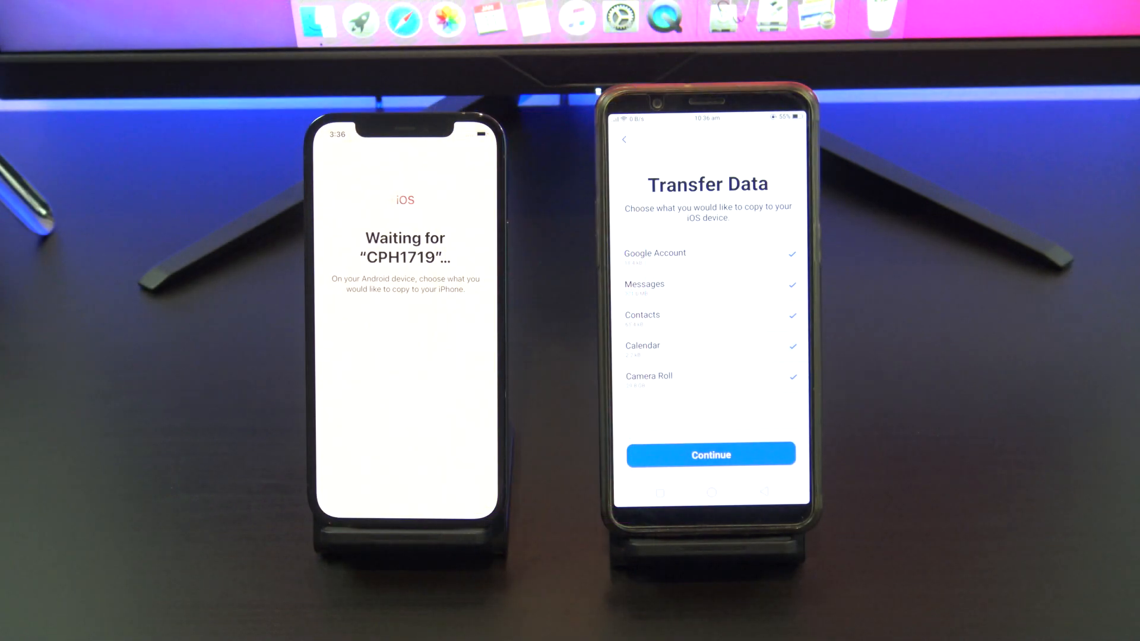
{"action": "left_click", "coordinate": [710, 454]}
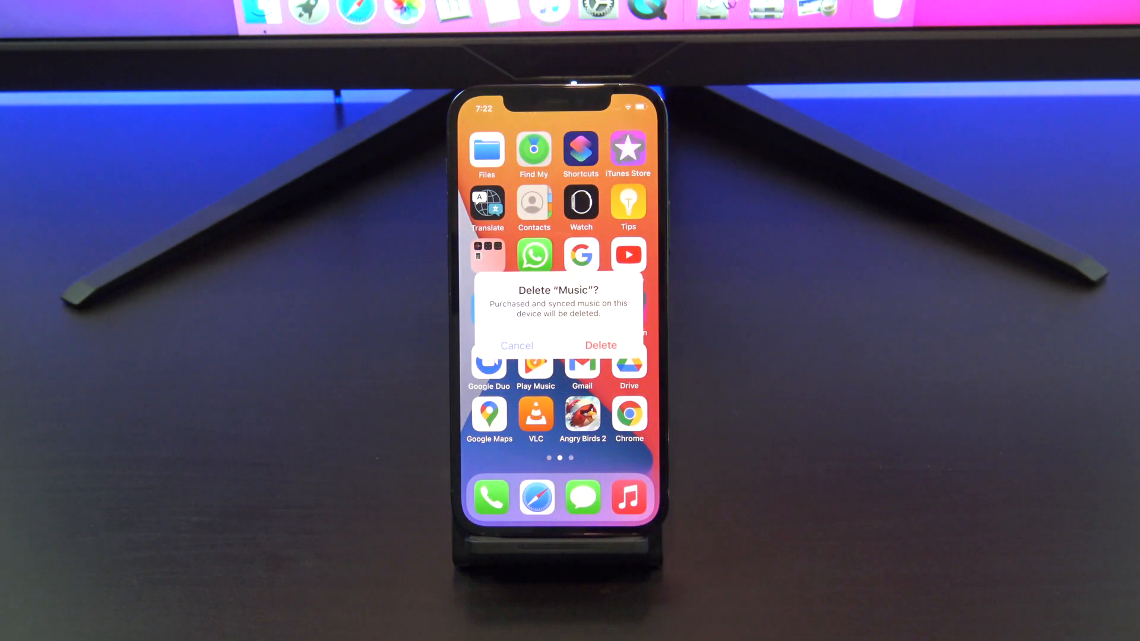
Confirm deleting the Music app from the home screen
{"action": "left_click", "coordinate": [601, 344]}
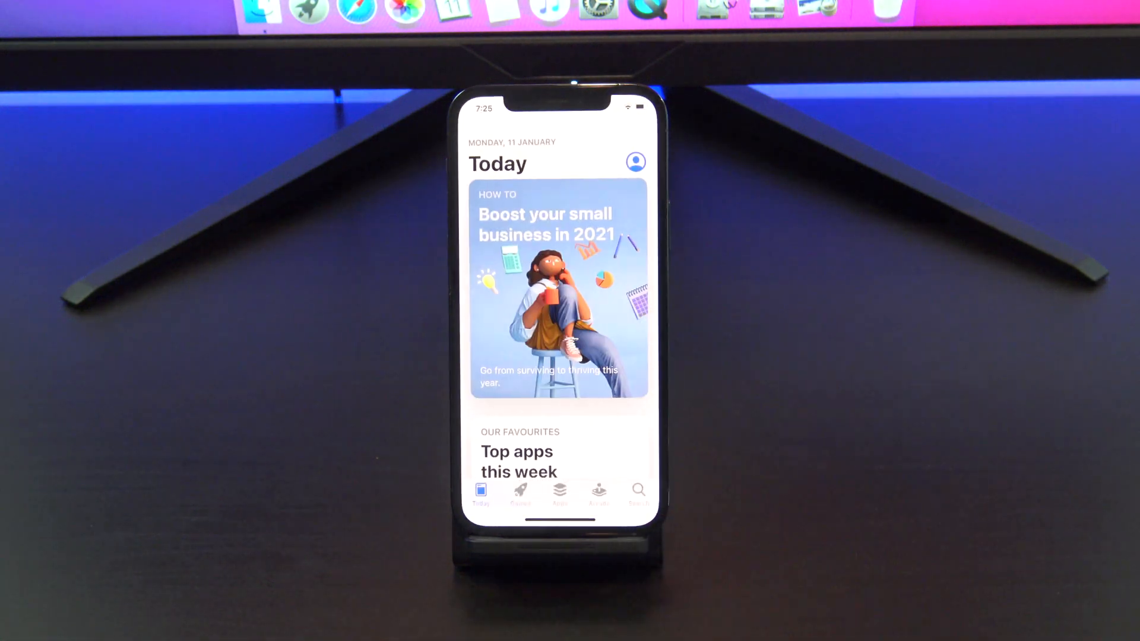
Search the App Store for youtube, install it and finish arranging it on the home screen
{"action": "left_click", "coordinate": [638, 494]}
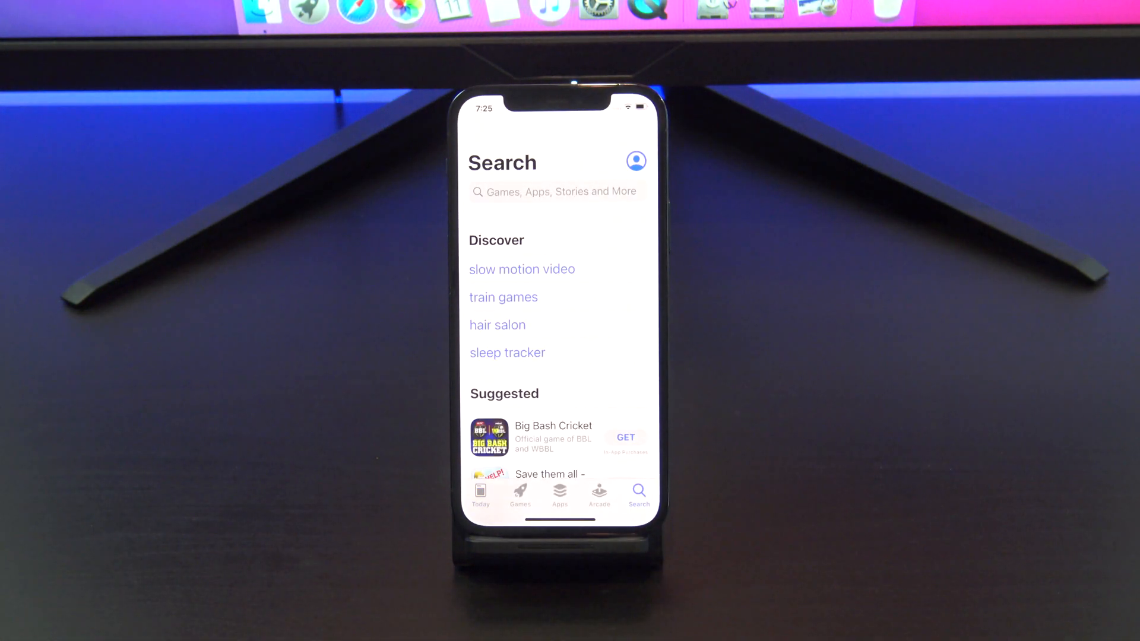
{"action": "left_click", "coordinate": [552, 192]}
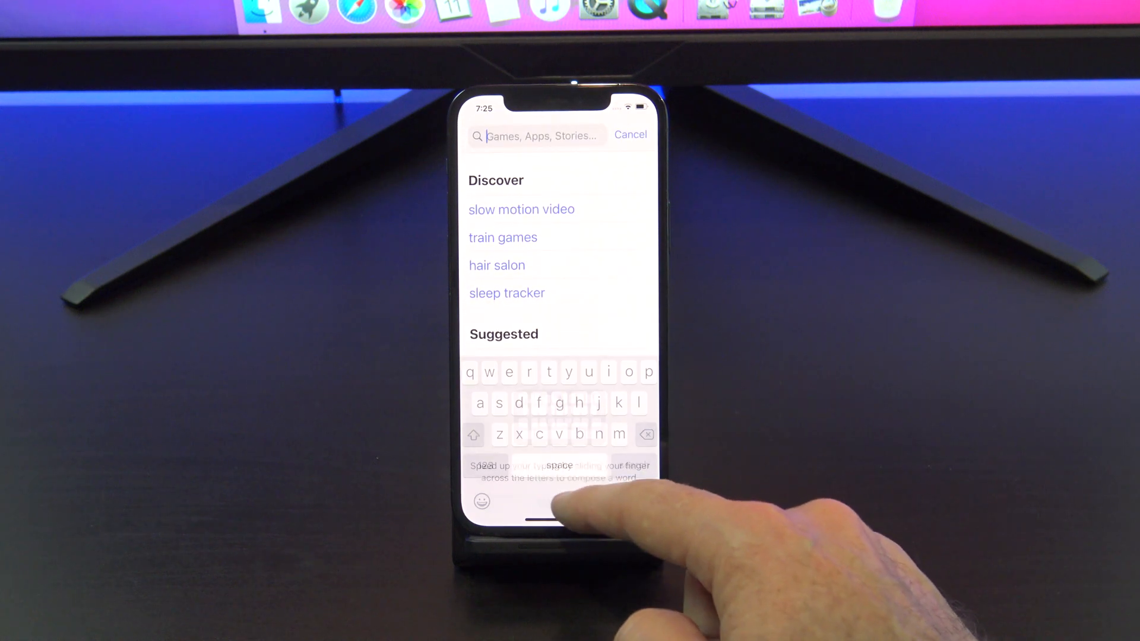
{"action": "type", "text": "youtube"}
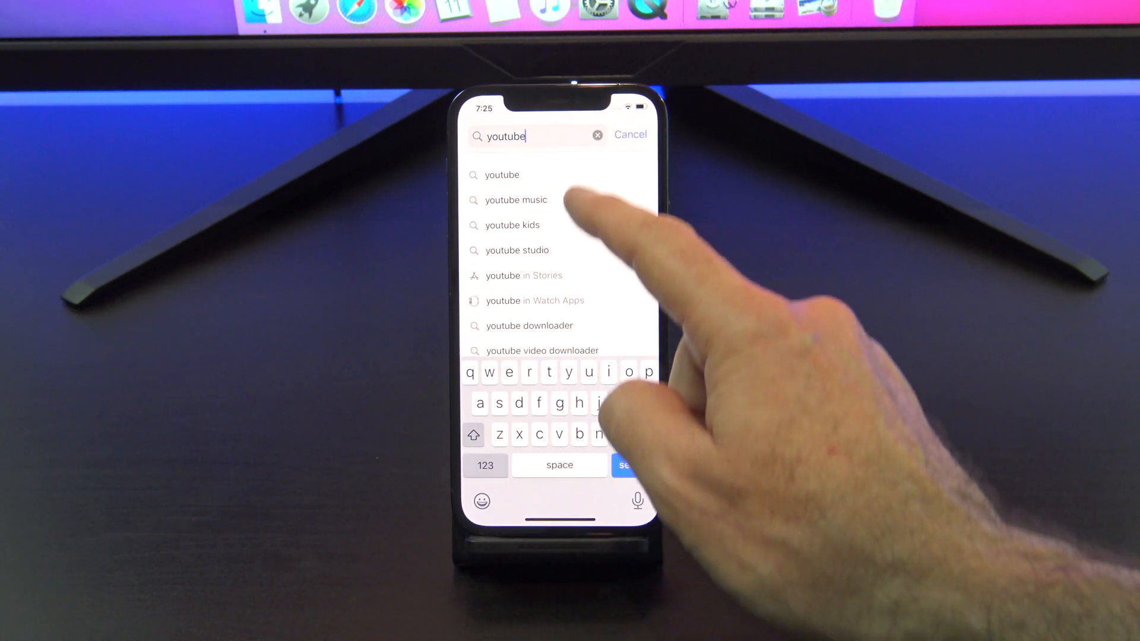
{"action": "left_click", "coordinate": [513, 199]}
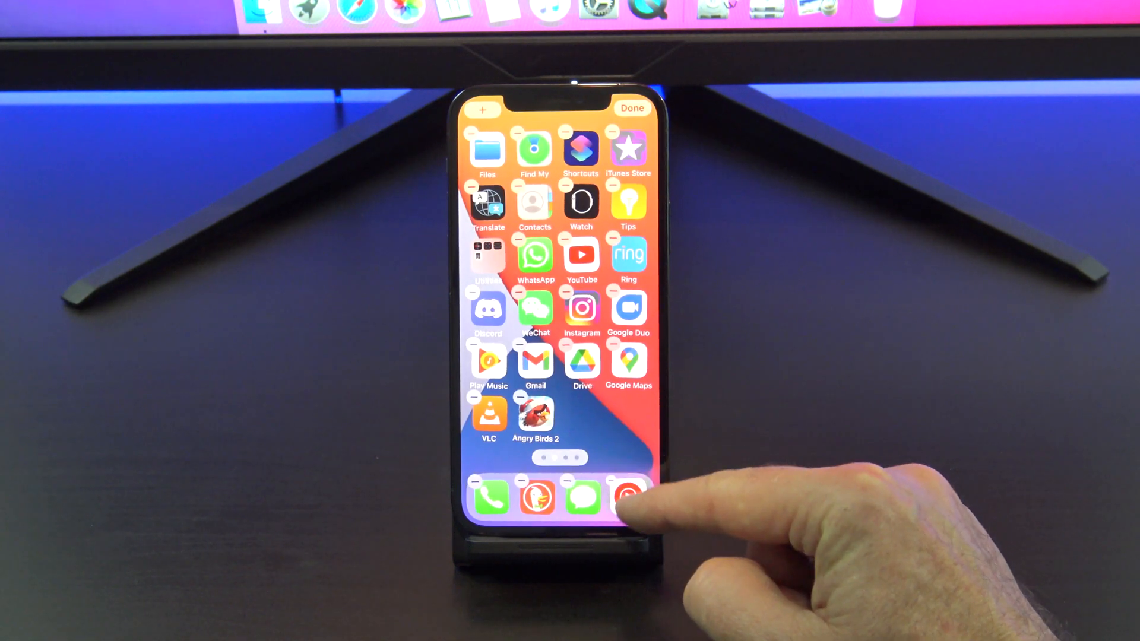
{"action": "left_click", "coordinate": [630, 108]}
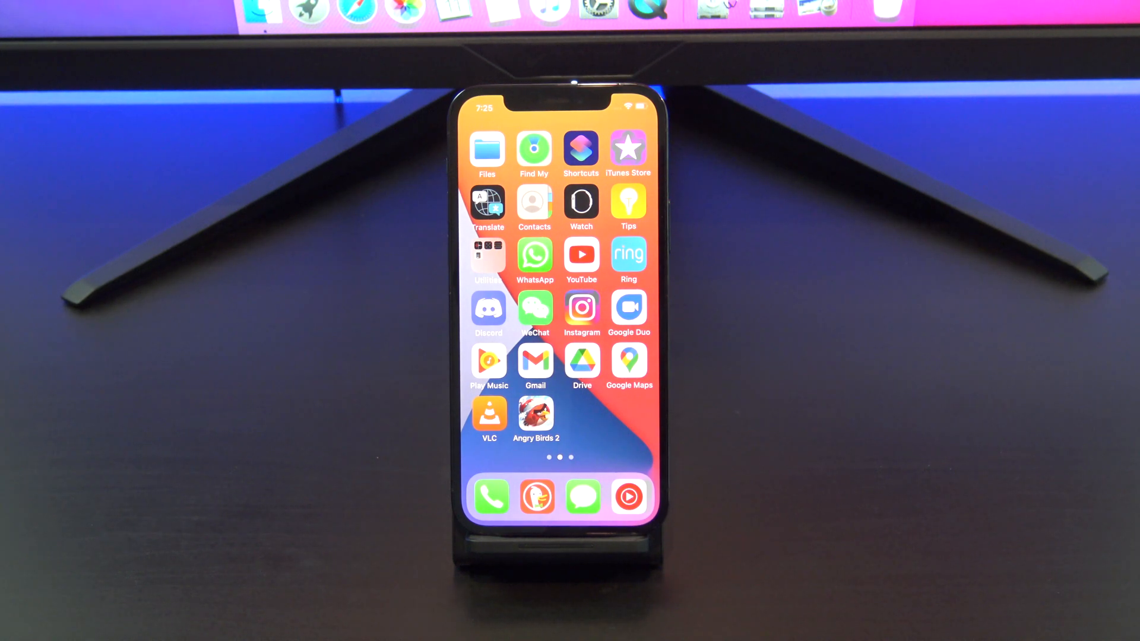
Launch DuckDuckGo, pass its welcome, and choose DuckDuckGo as the default browser app
{"action": "left_click", "coordinate": [535, 496]}
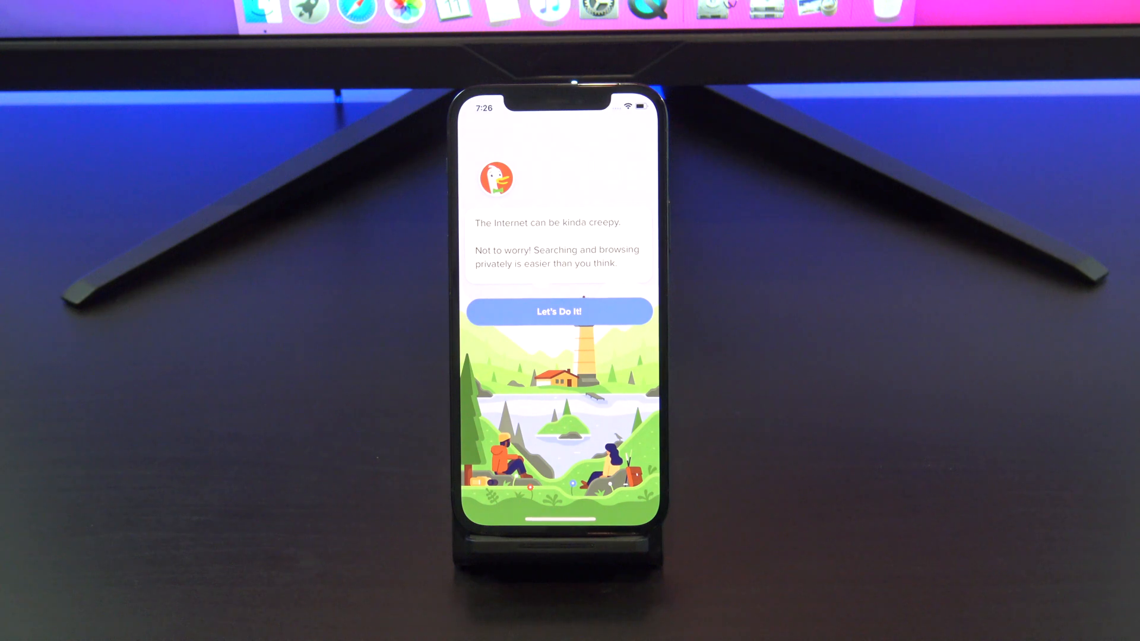
{"action": "left_click", "coordinate": [559, 311]}
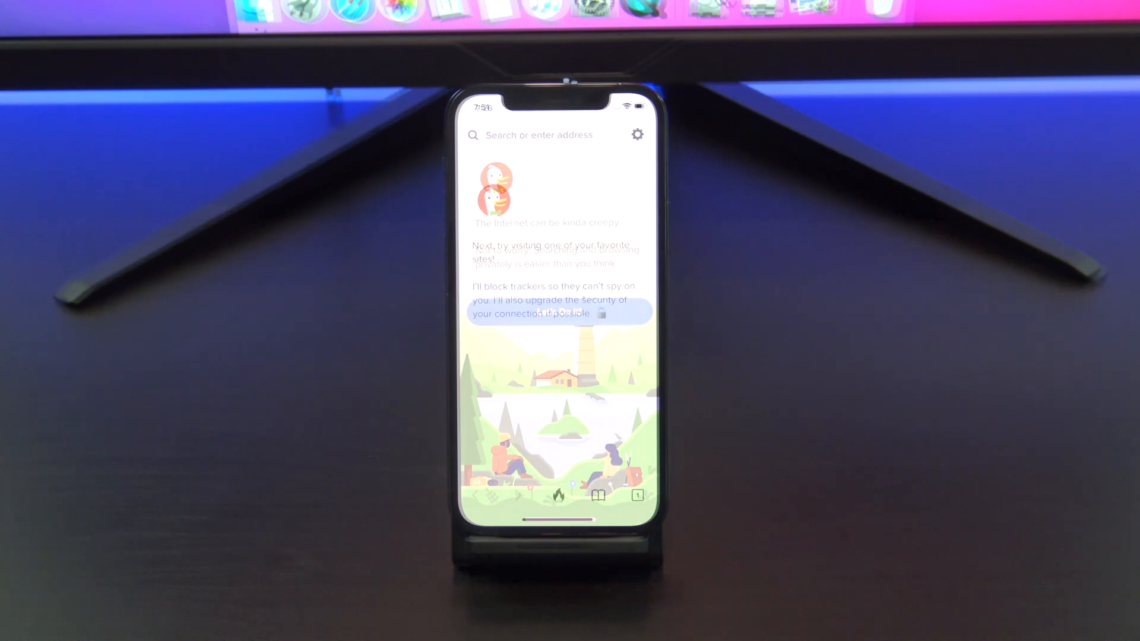
{"action": "left_click", "coordinate": [636, 135]}
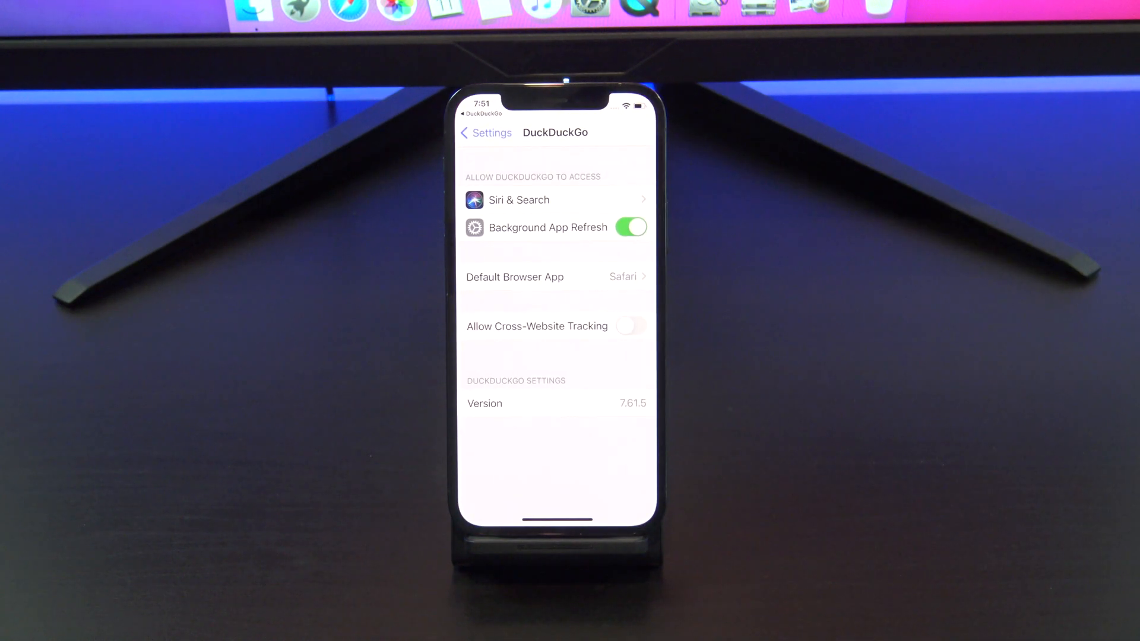
{"action": "left_click", "coordinate": [556, 276]}
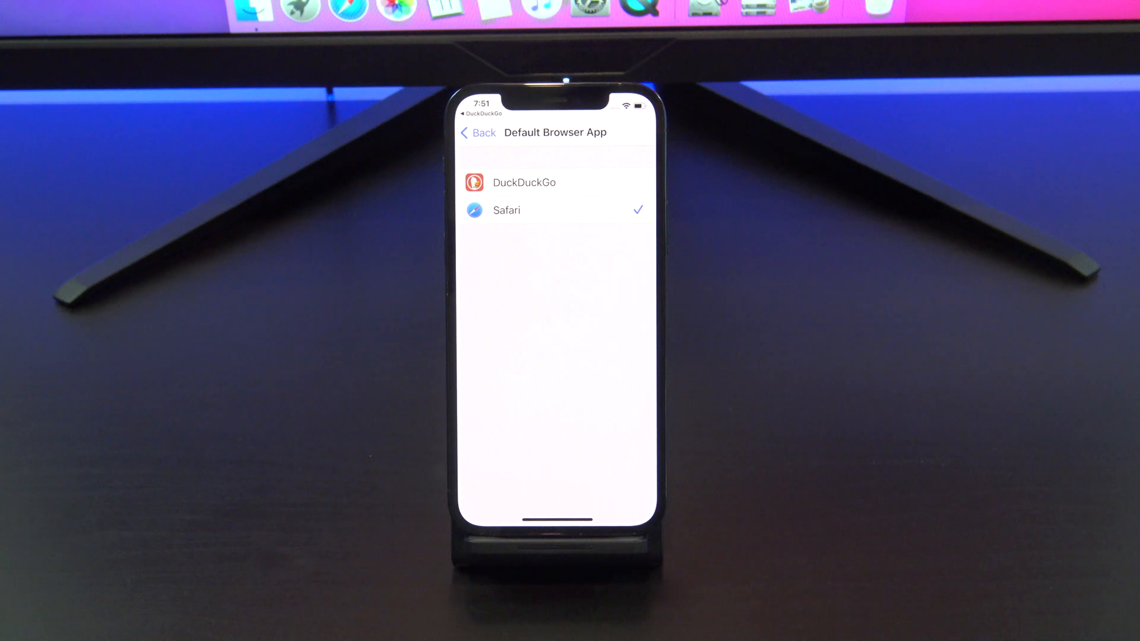
{"action": "left_click", "coordinate": [524, 183]}
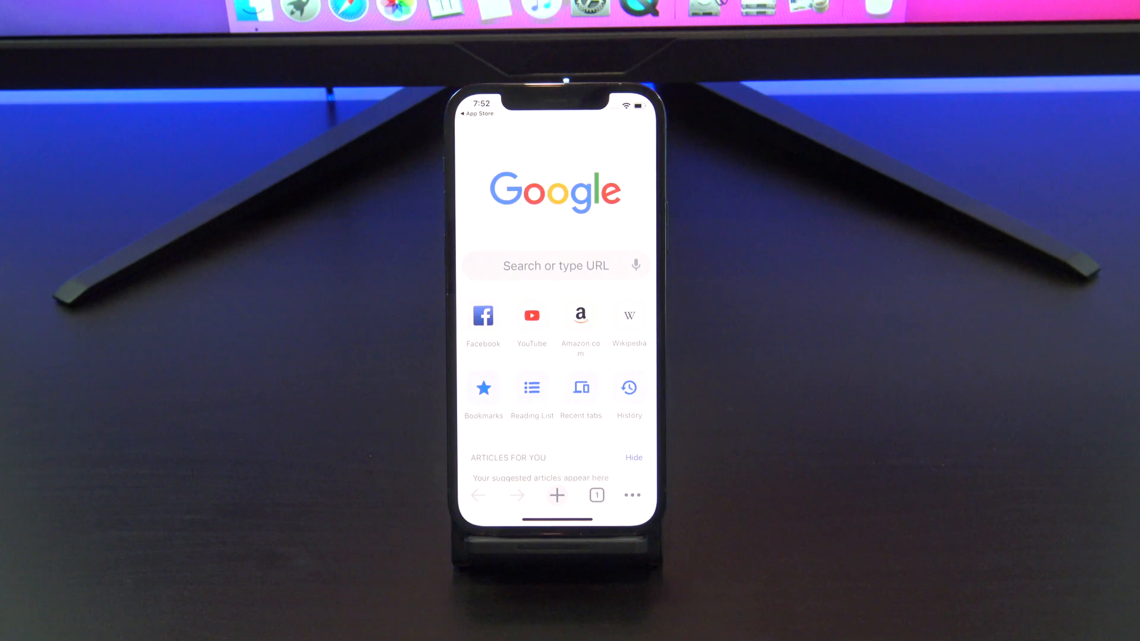
From Chrome's settings reach Default Browser App in iOS Settings and choose Chrome
{"action": "left_click", "coordinate": [632, 496]}
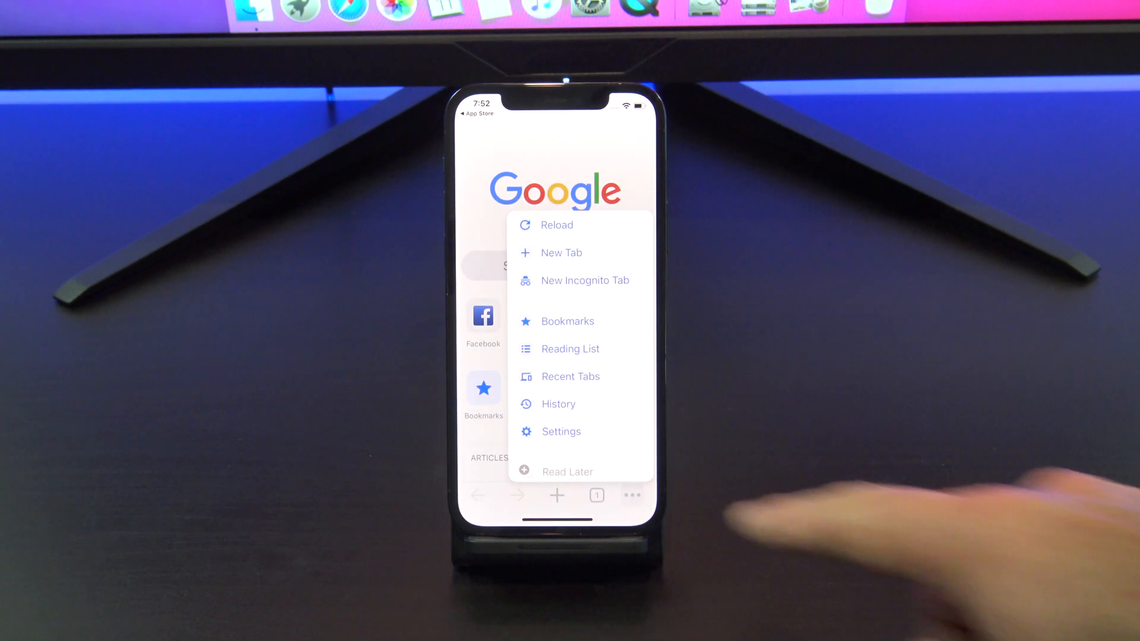
{"action": "left_click", "coordinate": [560, 431]}
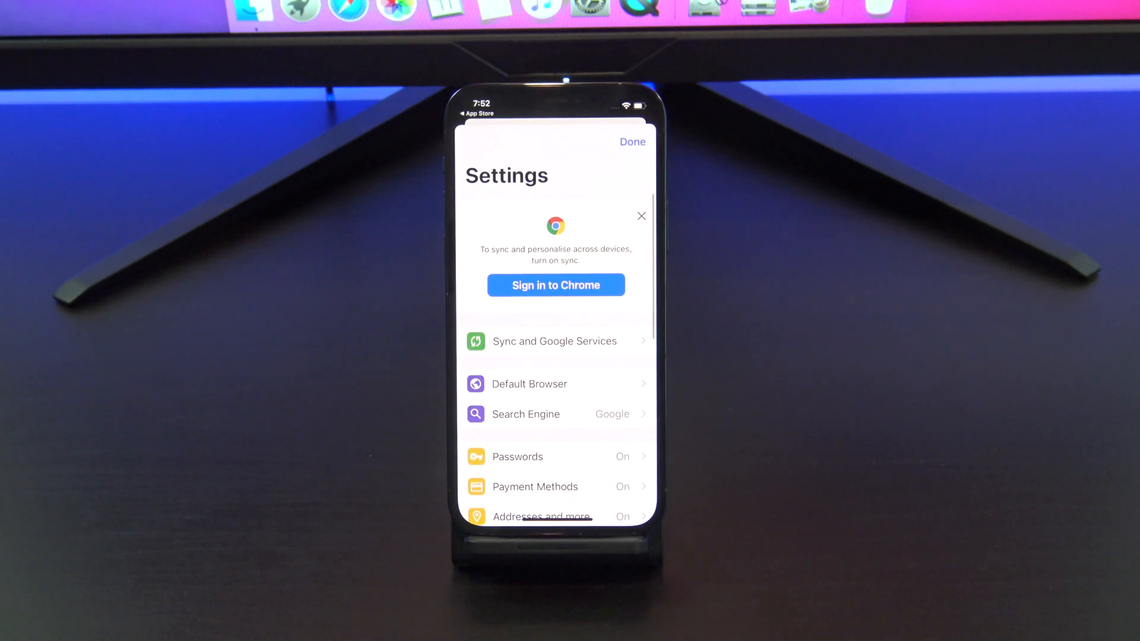
{"action": "left_click", "coordinate": [529, 383]}
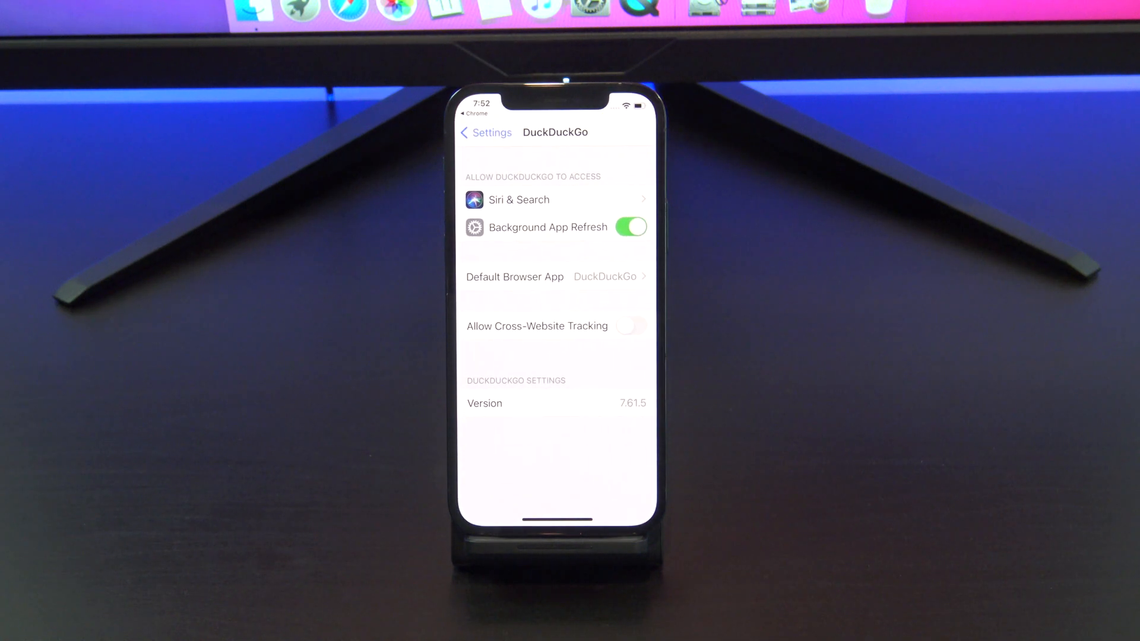
{"action": "left_click", "coordinate": [555, 277]}
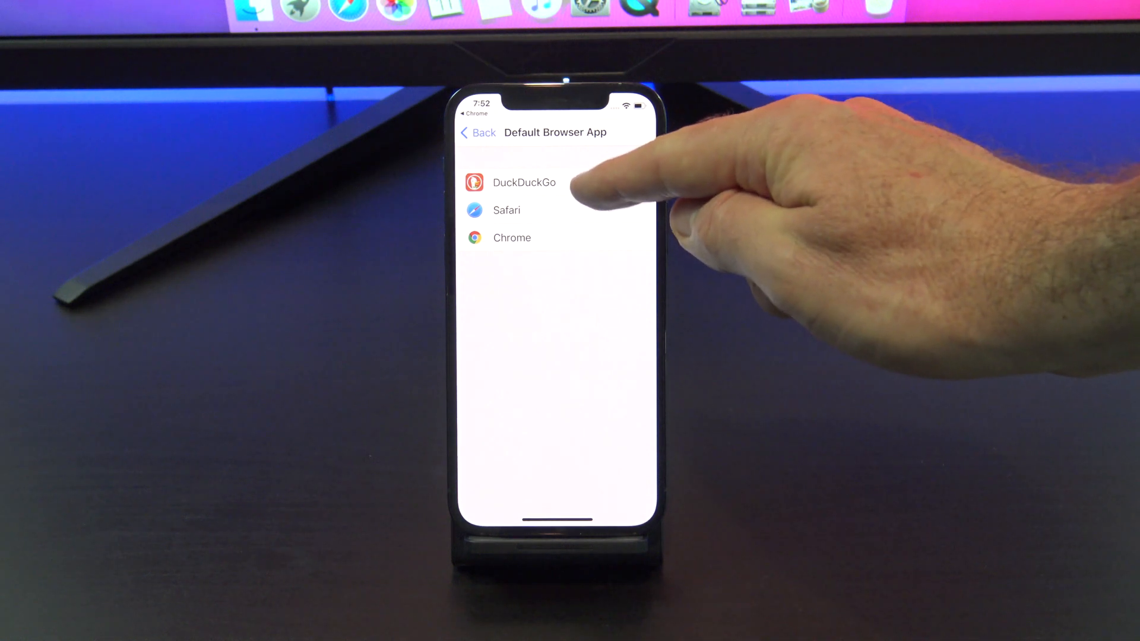
{"action": "left_click", "coordinate": [523, 183]}
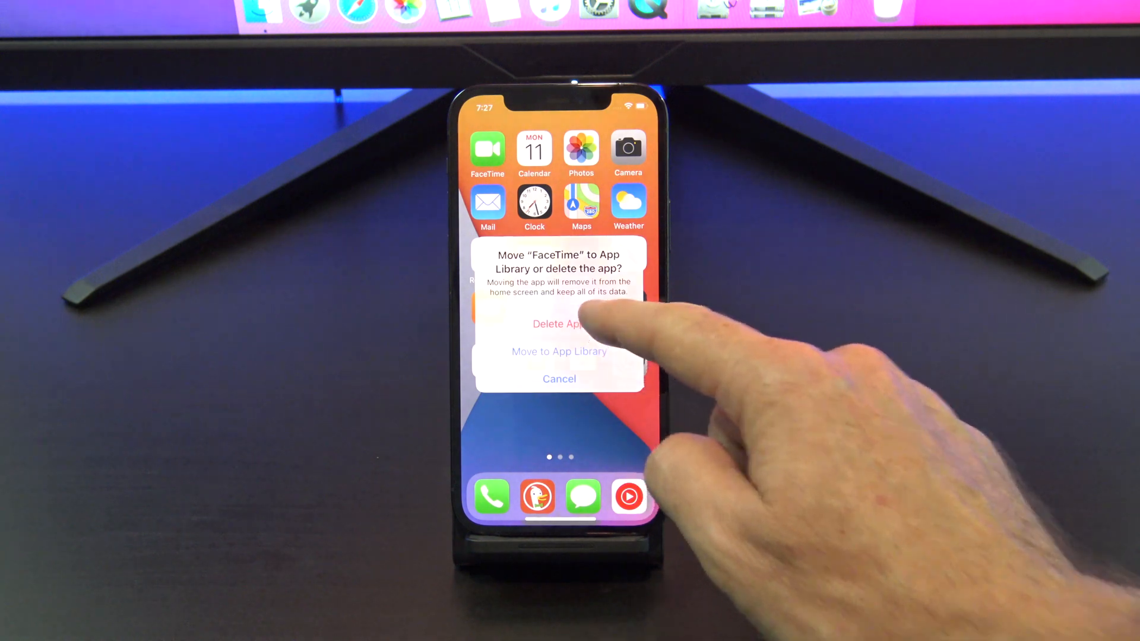
Delete FaceTime entirely, then search the App Store for google duo
{"action": "left_click", "coordinate": [558, 323]}
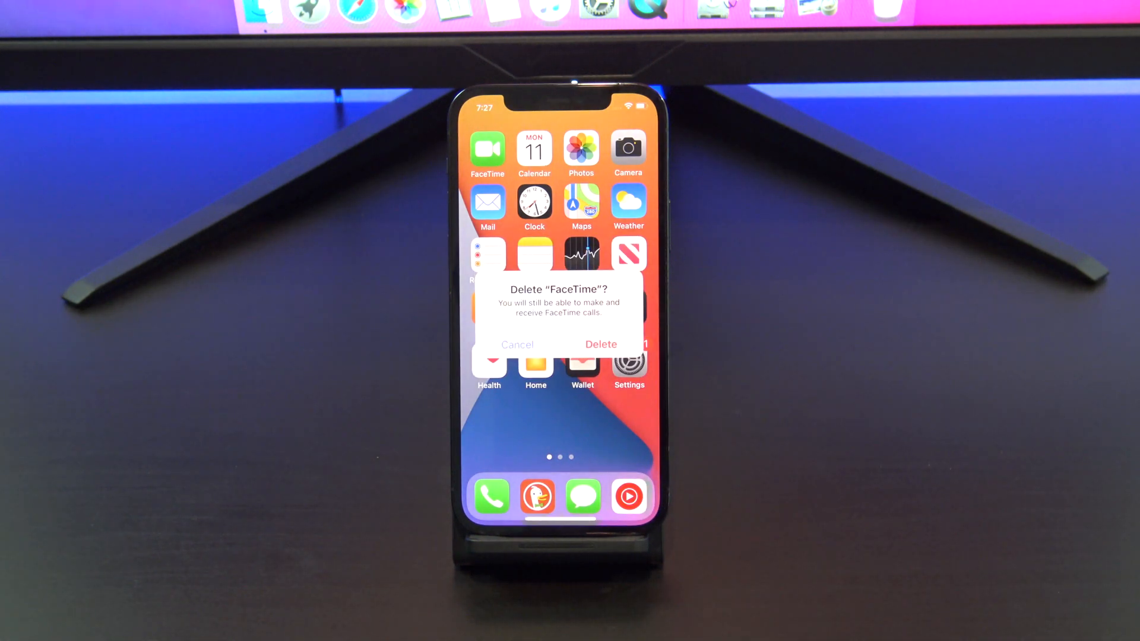
{"action": "left_click", "coordinate": [601, 344]}
{"action": "type", "text": "g"}
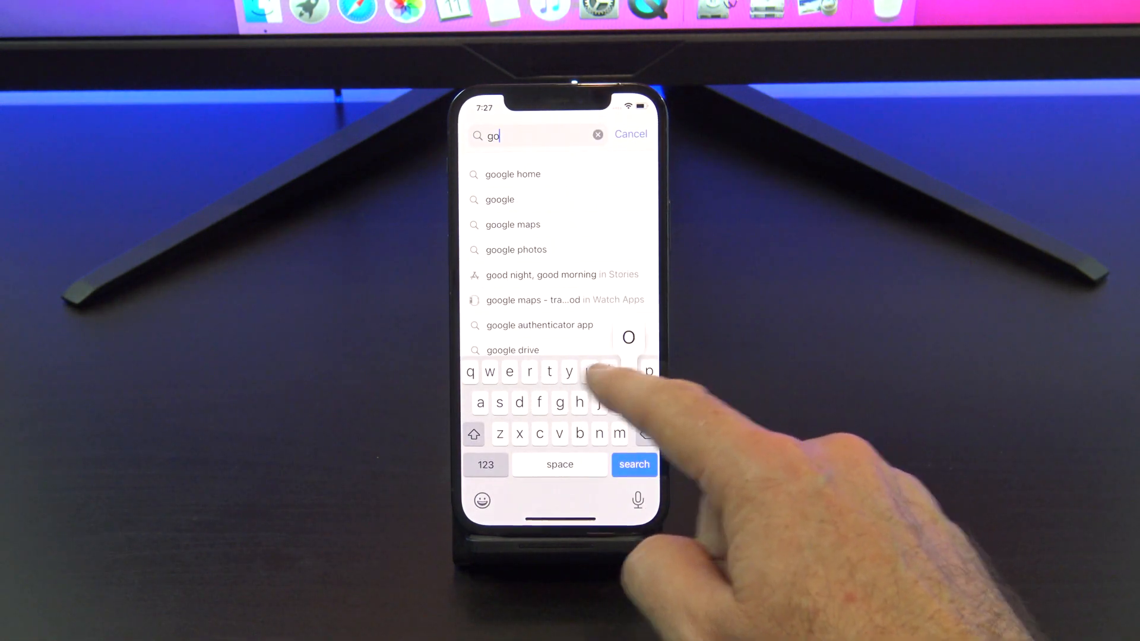
{"action": "type", "text": "ogle"}
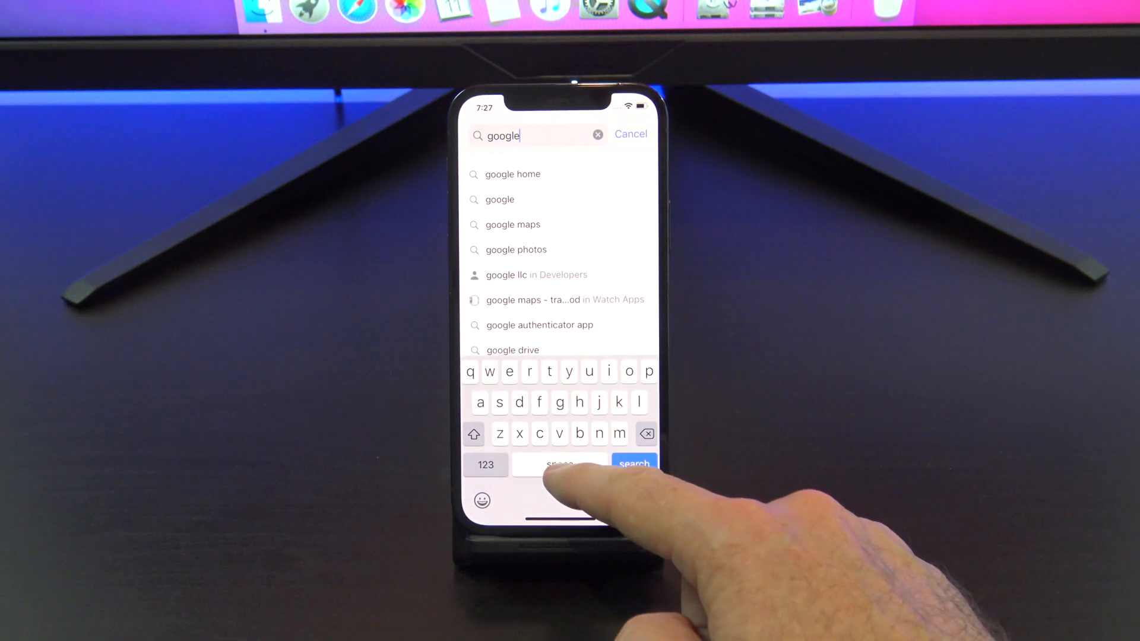
{"action": "type", "text": "d"}
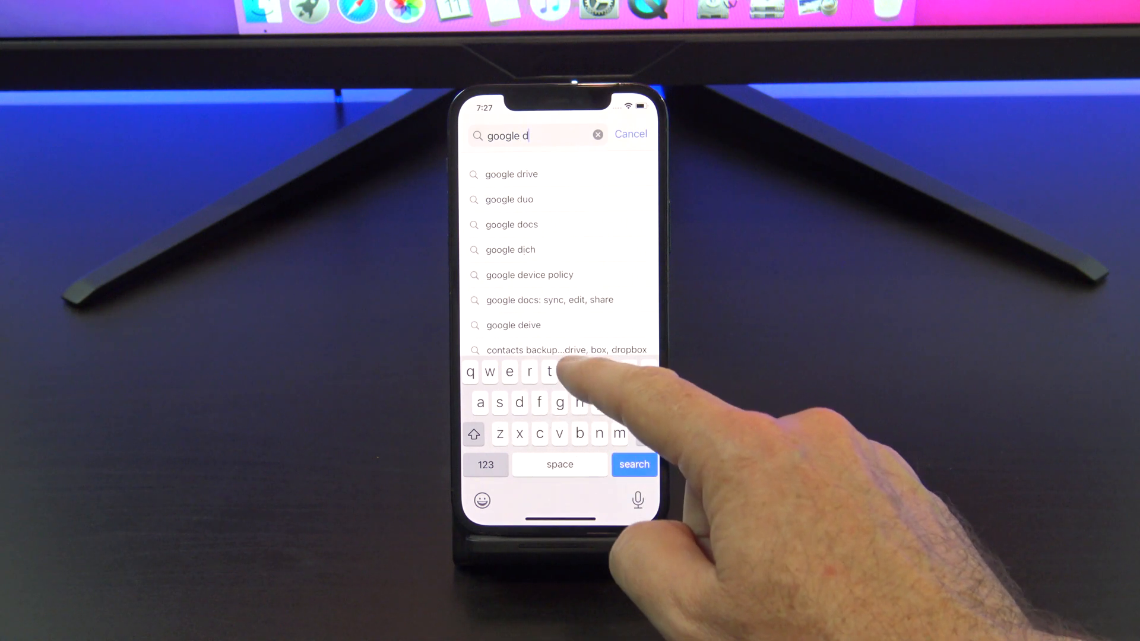
{"action": "left_click", "coordinate": [511, 199]}
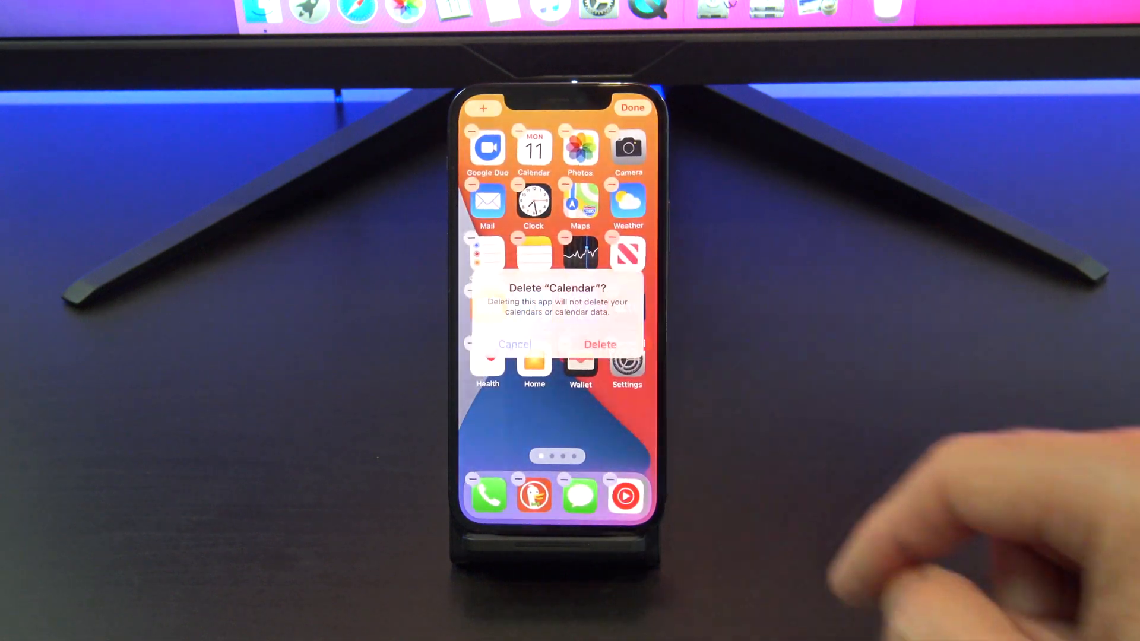
Confirm deleting the Calendar app from the home screen
{"action": "left_click", "coordinate": [600, 344]}
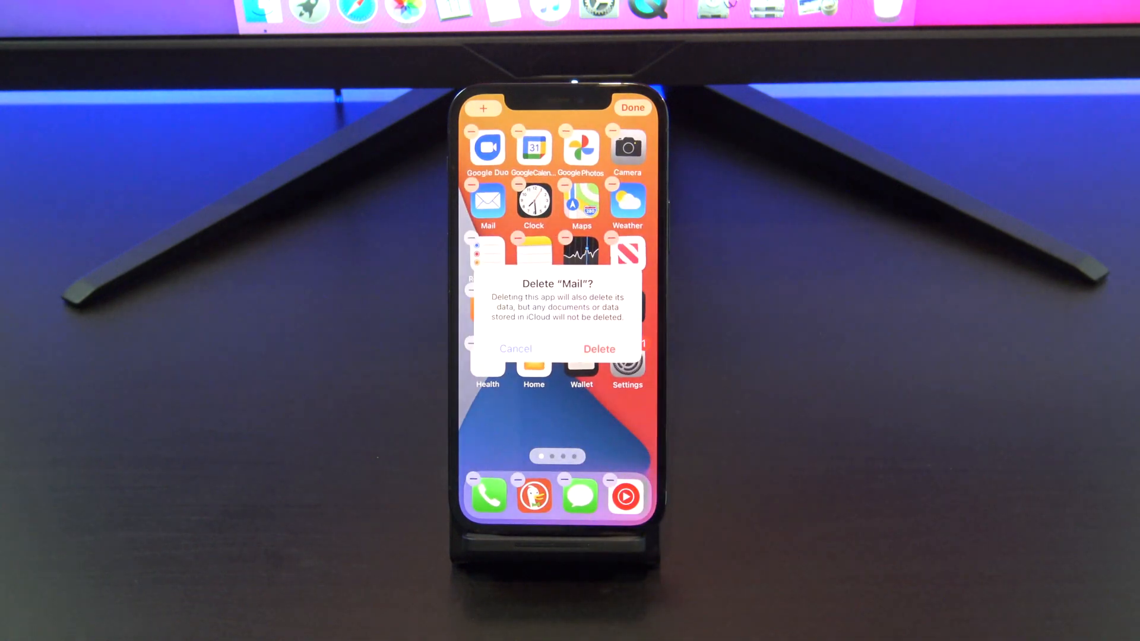
Delete Mail, move Gmail and Google Maps into row two, and finish rearranging
{"action": "left_click", "coordinate": [598, 349]}
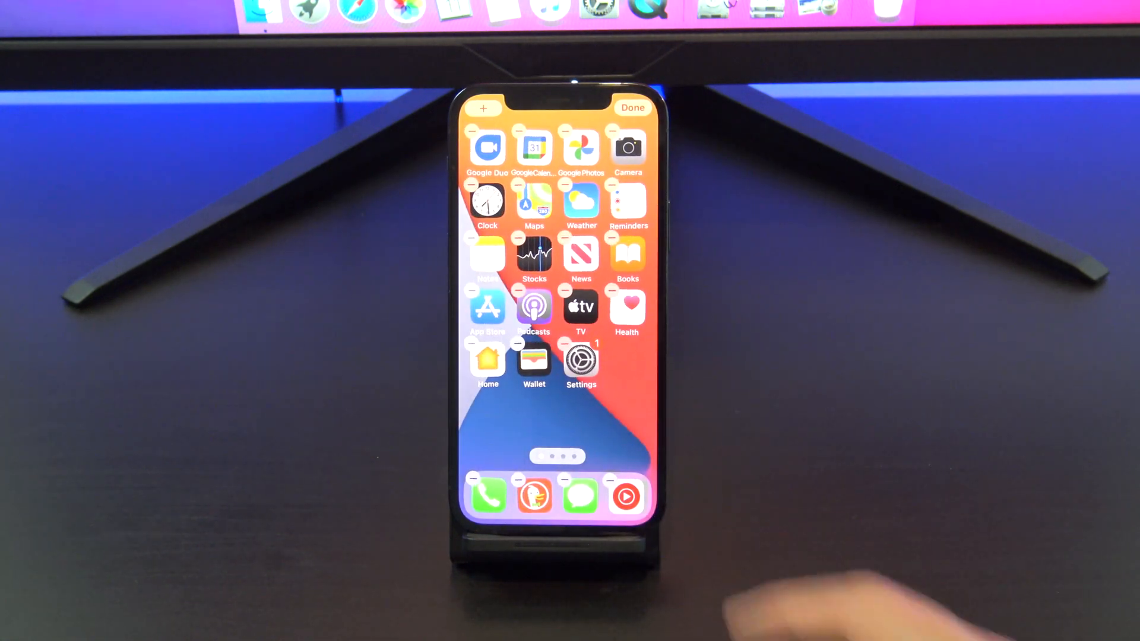
{"action": "scroll", "scroll_direction": "left", "scroll_amount": 3}
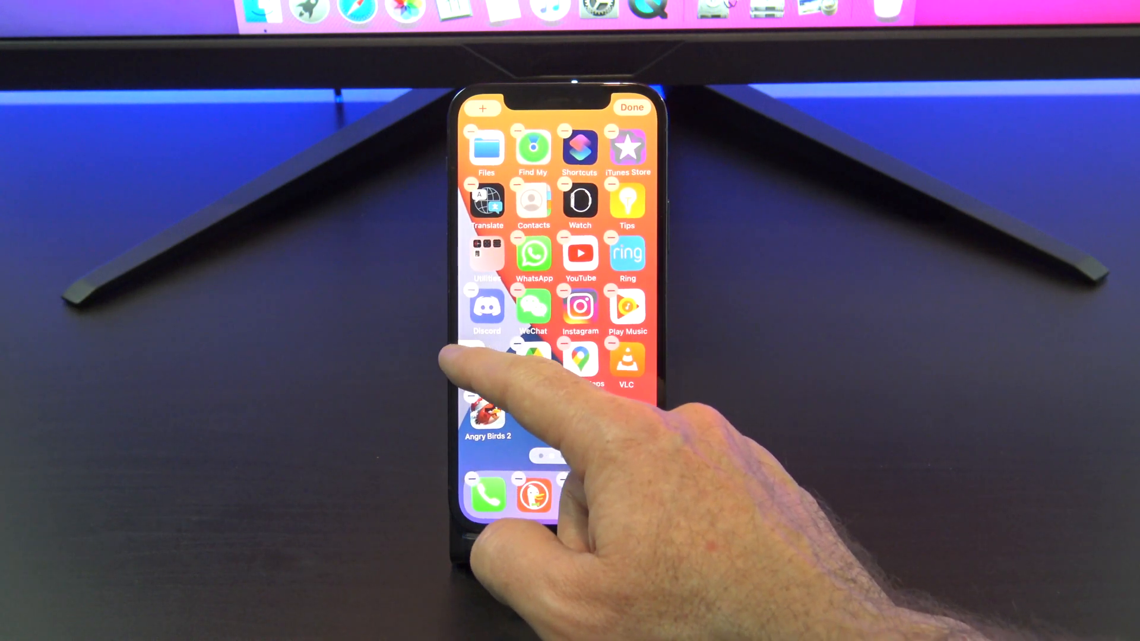
{"action": "scroll", "scroll_direction": "left", "scroll_amount": 3}
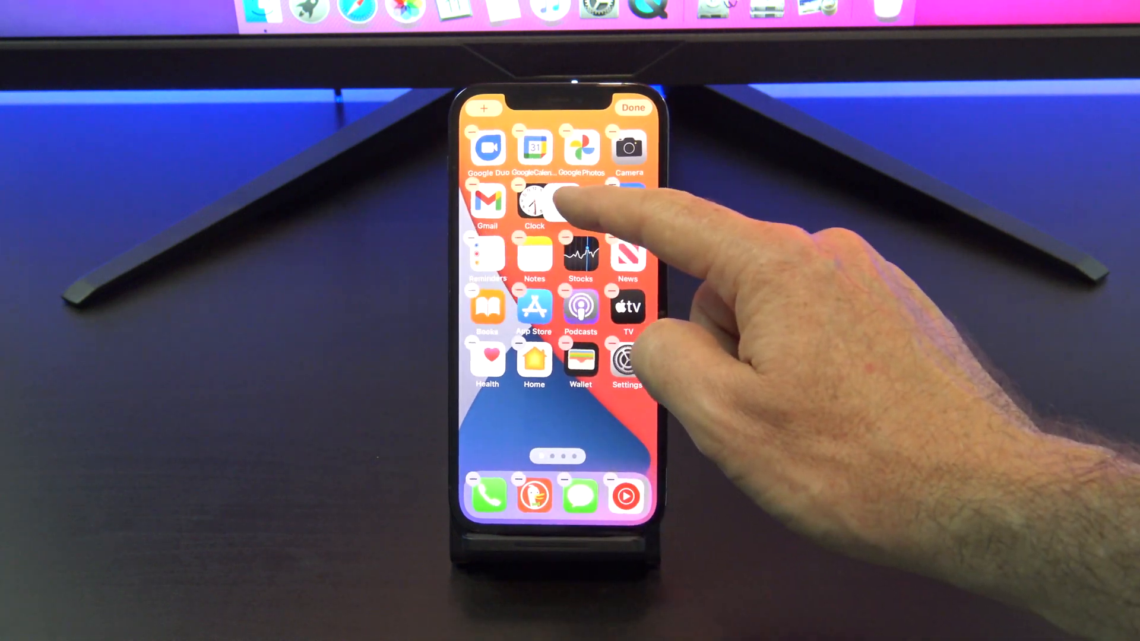
{"action": "left_click", "coordinate": [632, 108]}
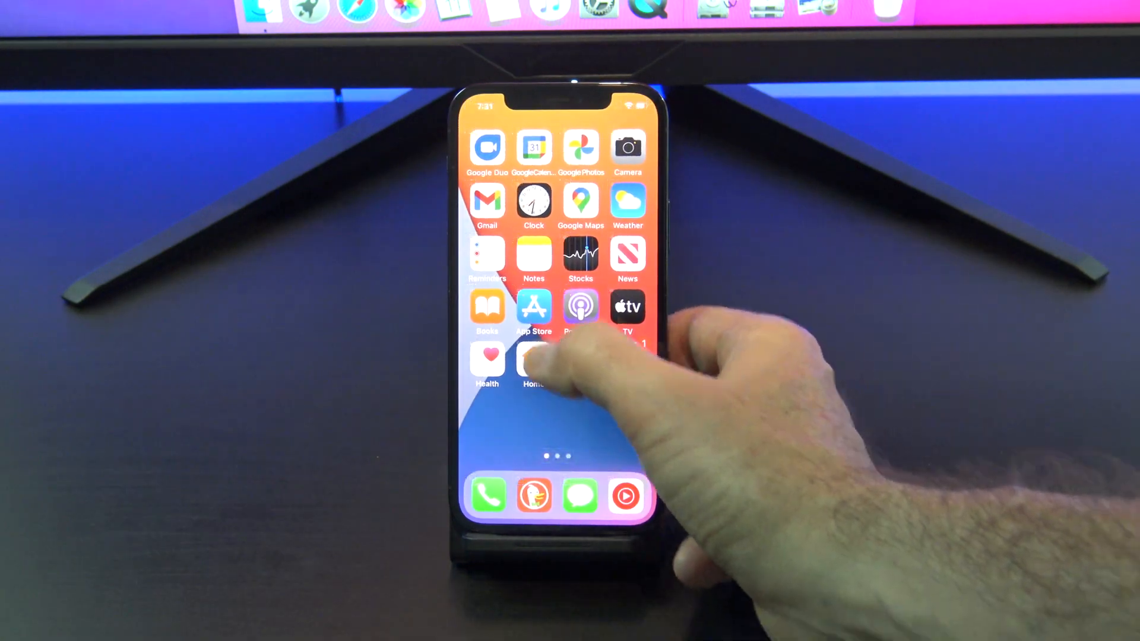
Search the App Store for google search and pick the suggestion
{"action": "left_click", "coordinate": [533, 305]}
{"action": "type", "text": "google searc"}
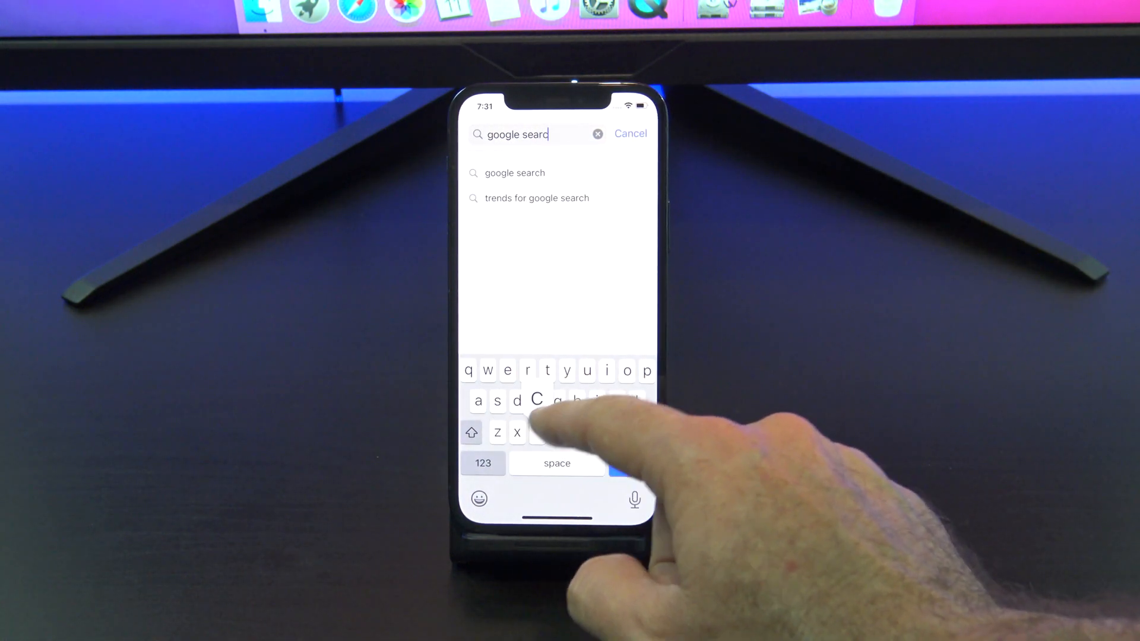
{"action": "left_click", "coordinate": [514, 173]}
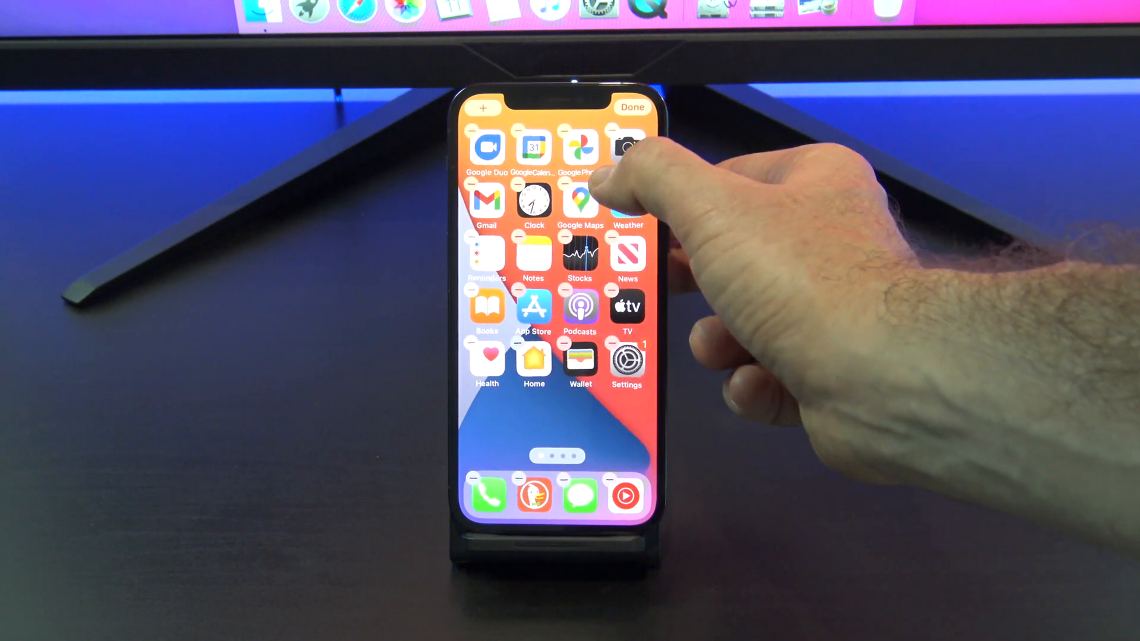
{"action": "left_click", "coordinate": [617, 190]}
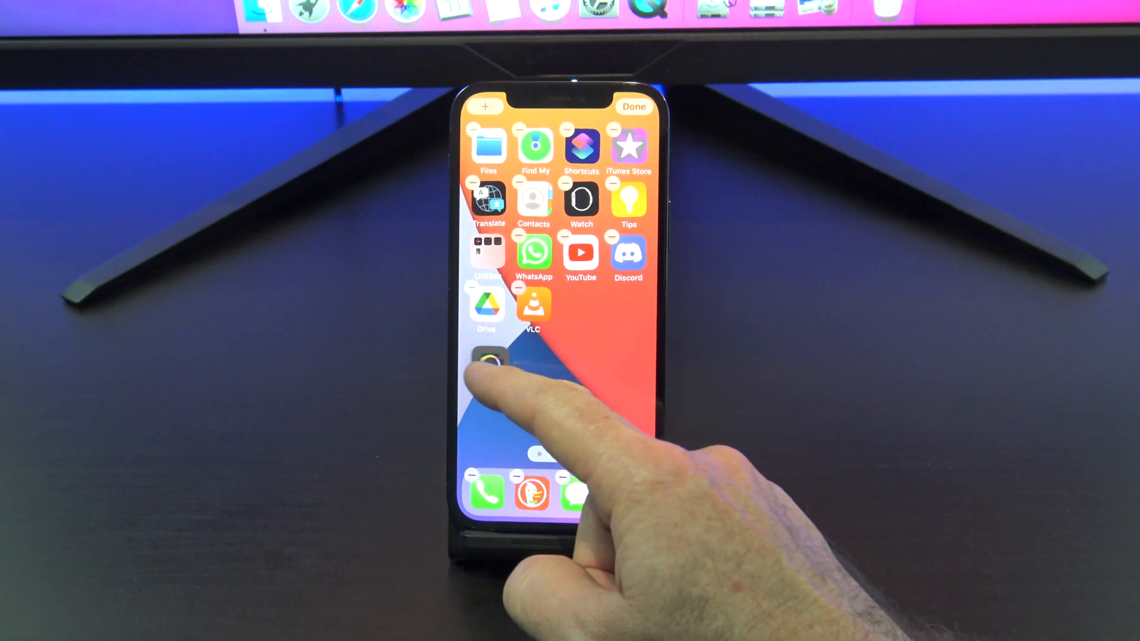
Finish rearranging, then search the App Store for play books and install Google Play Books
{"action": "scroll", "scroll_direction": "left", "scroll_amount": 3}
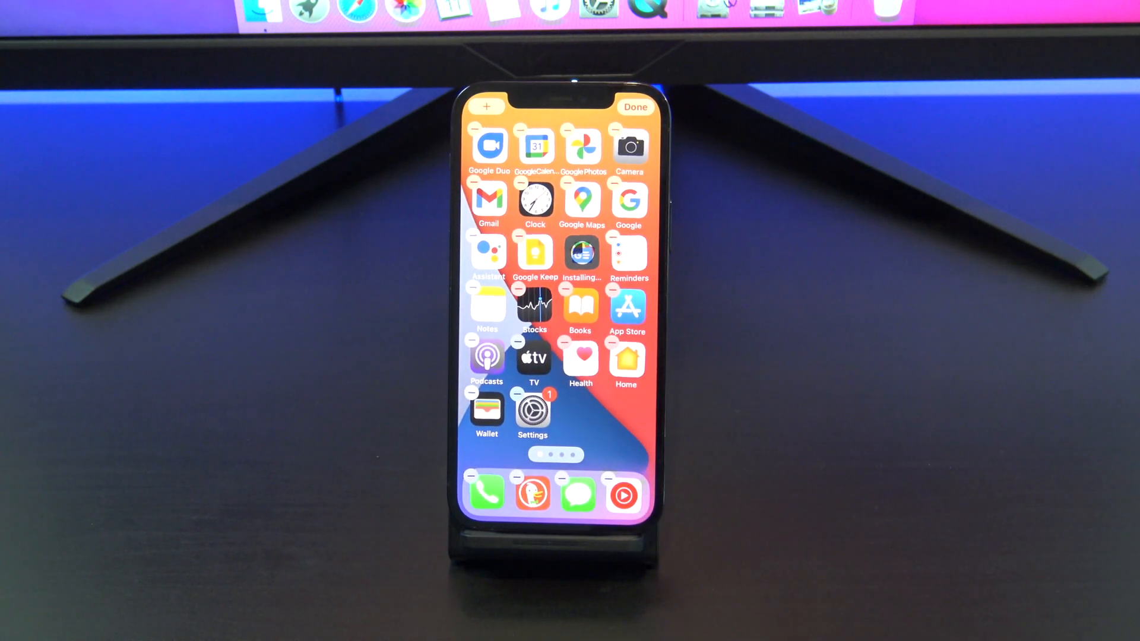
{"action": "left_click", "coordinate": [634, 107]}
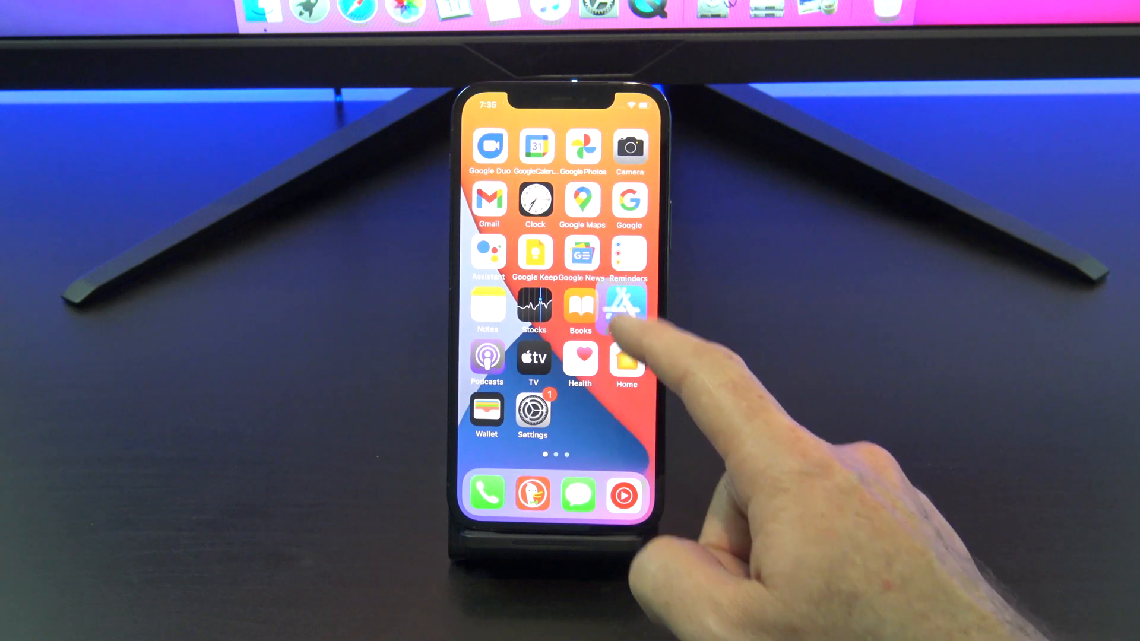
{"action": "left_click", "coordinate": [625, 304]}
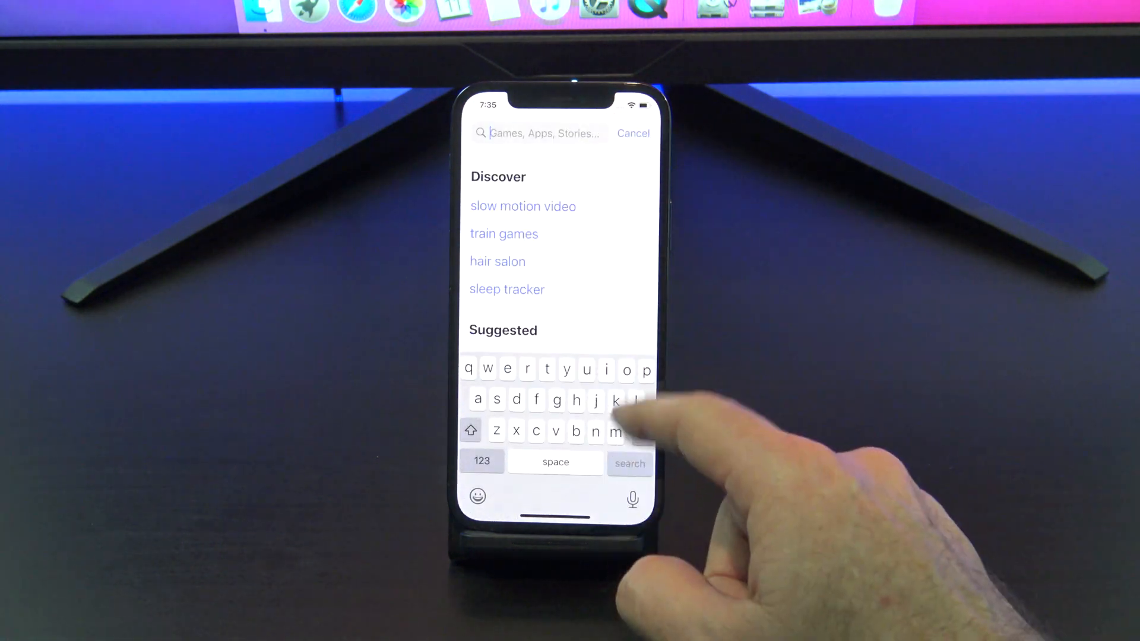
{"action": "type", "text": "play books"}
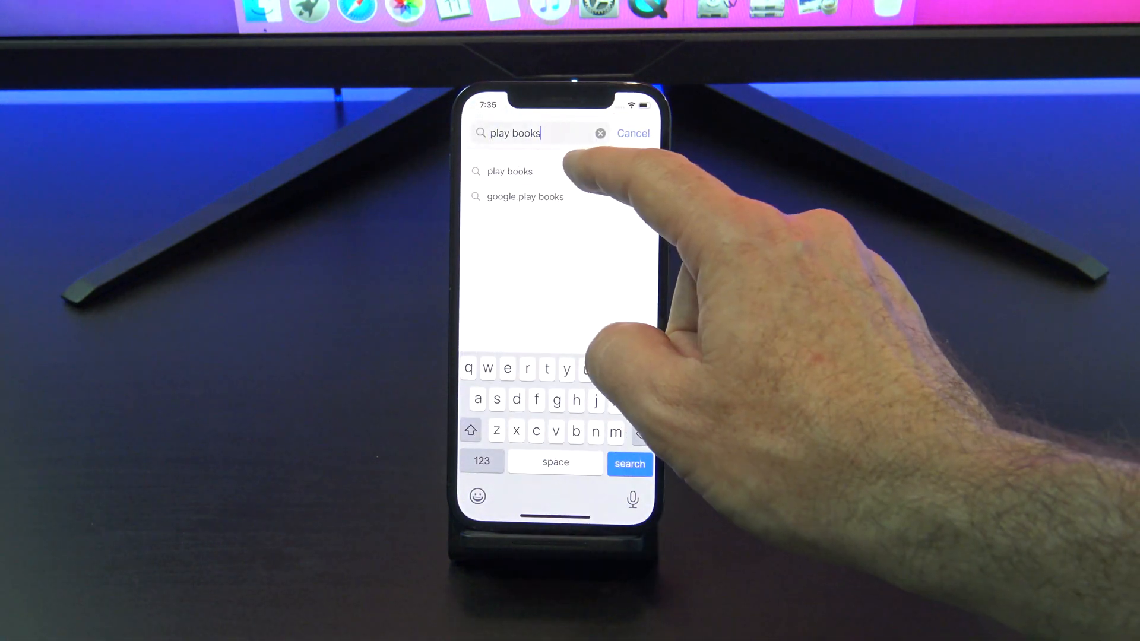
{"action": "left_click", "coordinate": [524, 196]}
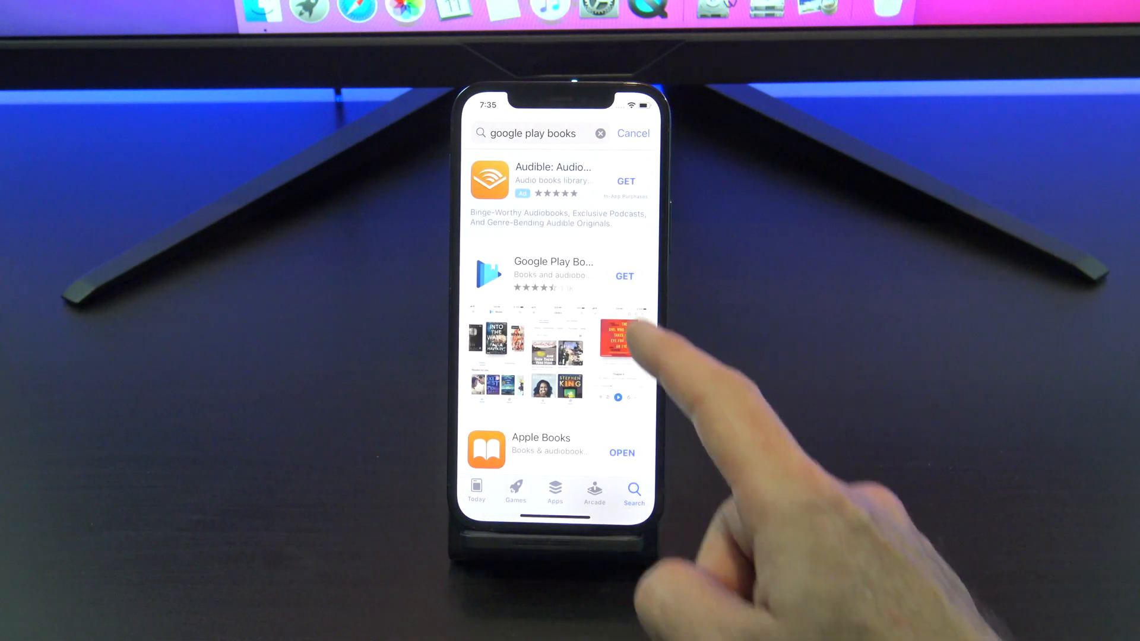
{"action": "left_click", "coordinate": [624, 276]}
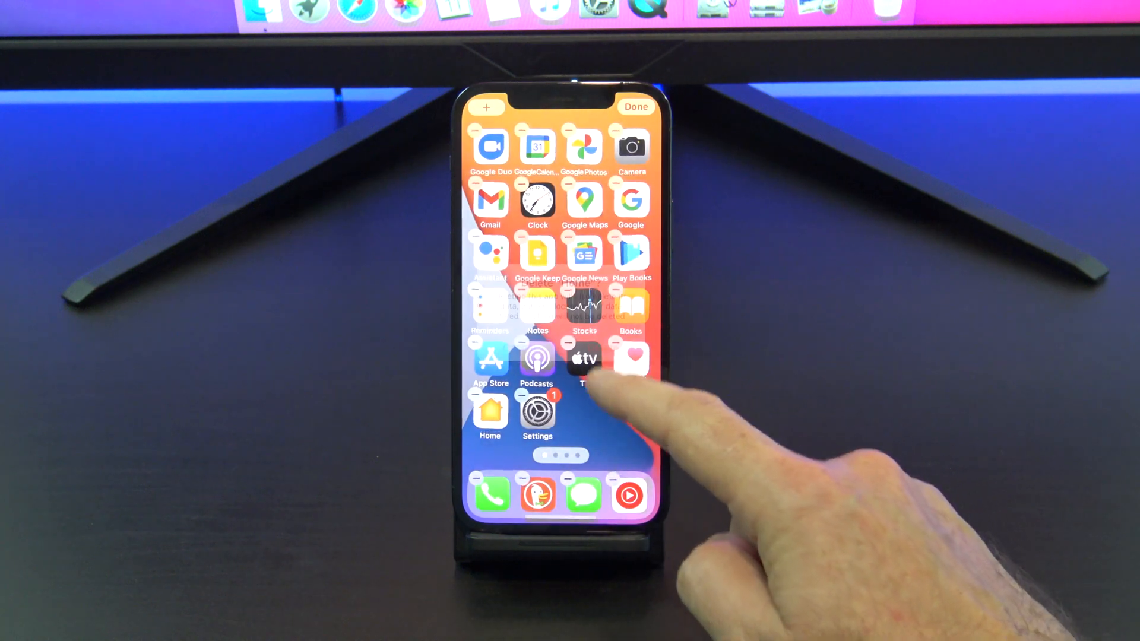
Remove the TV, Podcasts and Books apps from the home screen
{"action": "left_click", "coordinate": [617, 333]}
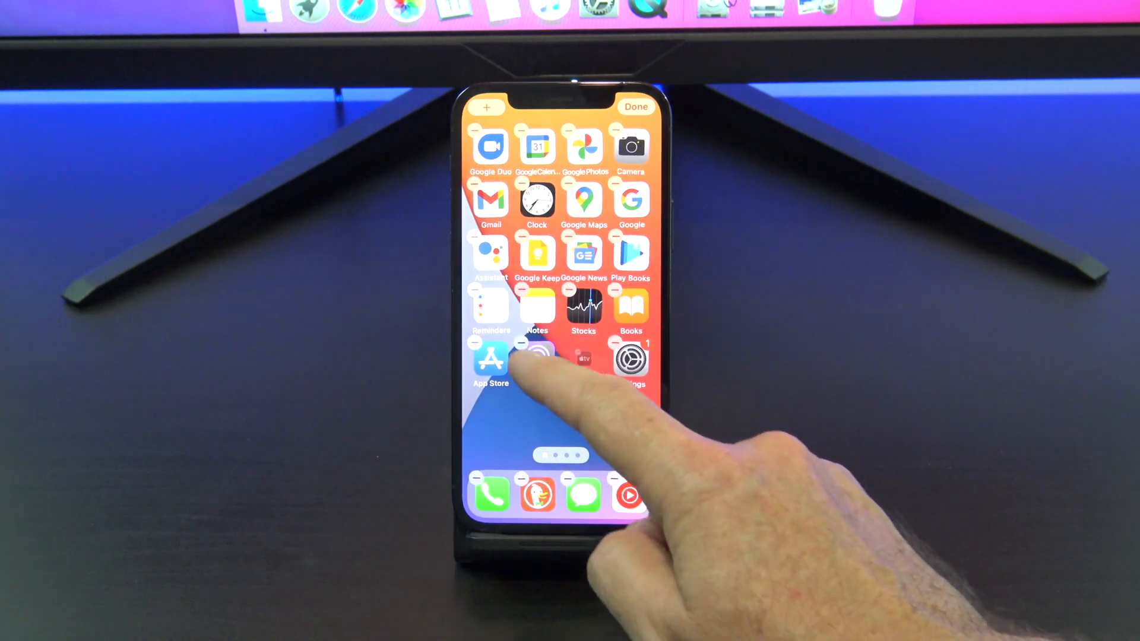
{"action": "left_click", "coordinate": [537, 357]}
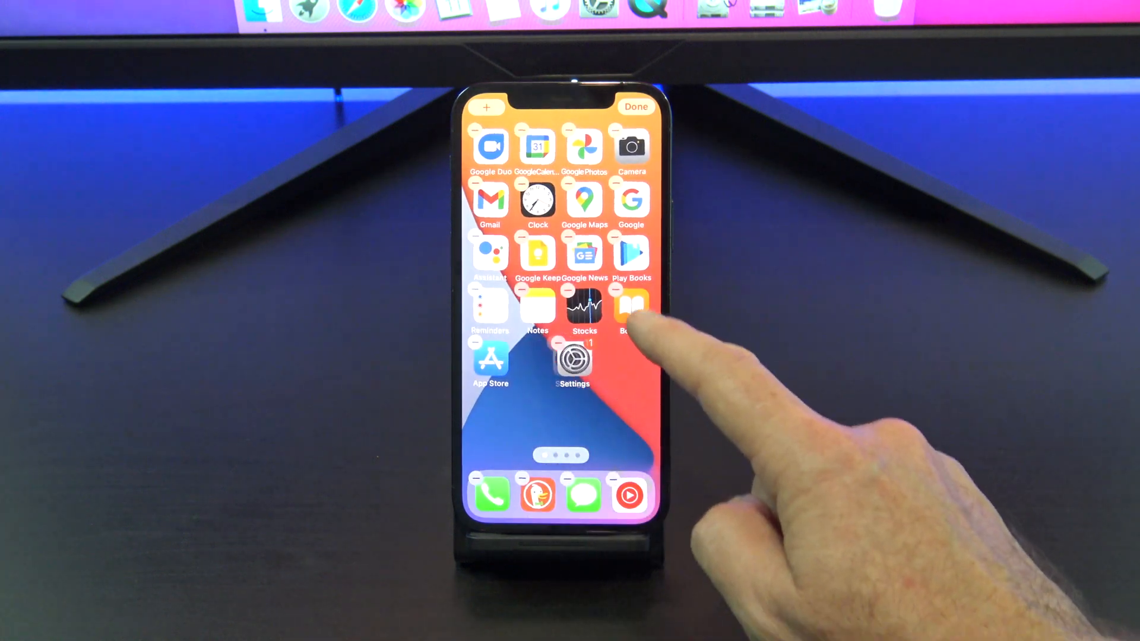
{"action": "left_click", "coordinate": [621, 291]}
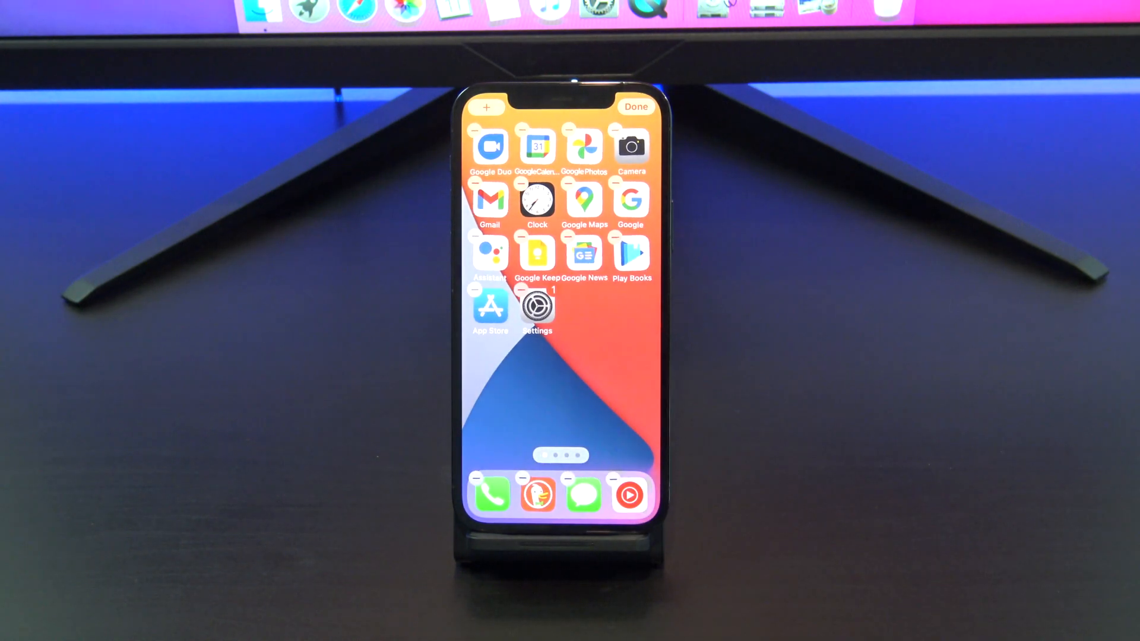
Find and install Android TV from the App Store, then search for the Google apps
{"action": "scroll", "scroll_direction": "left", "scroll_amount": 3}
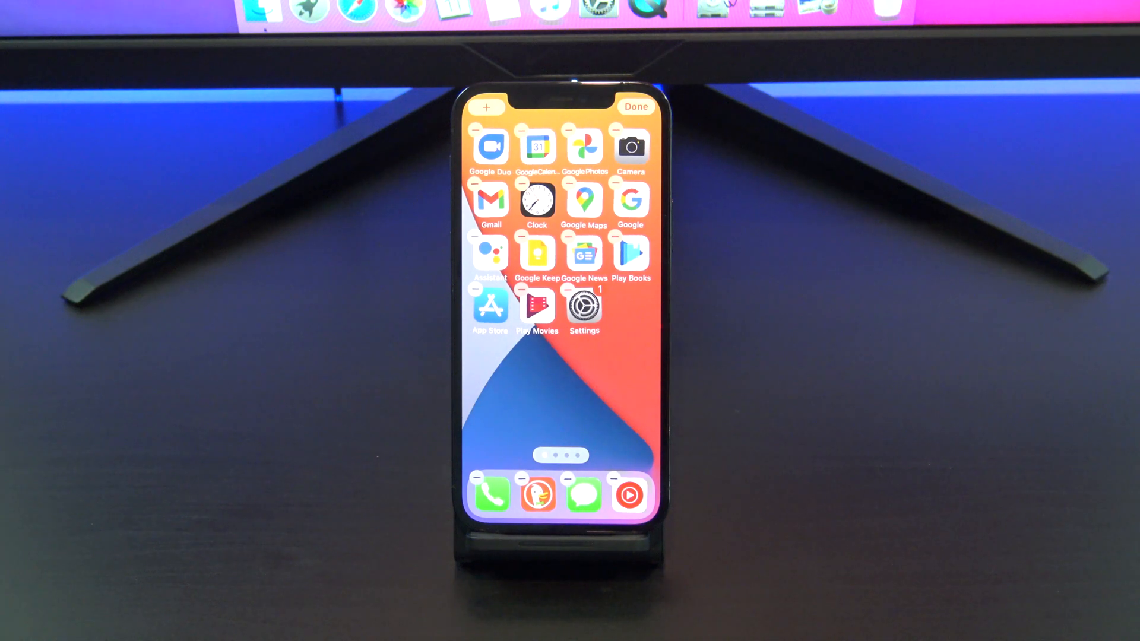
{"action": "left_click", "coordinate": [634, 105]}
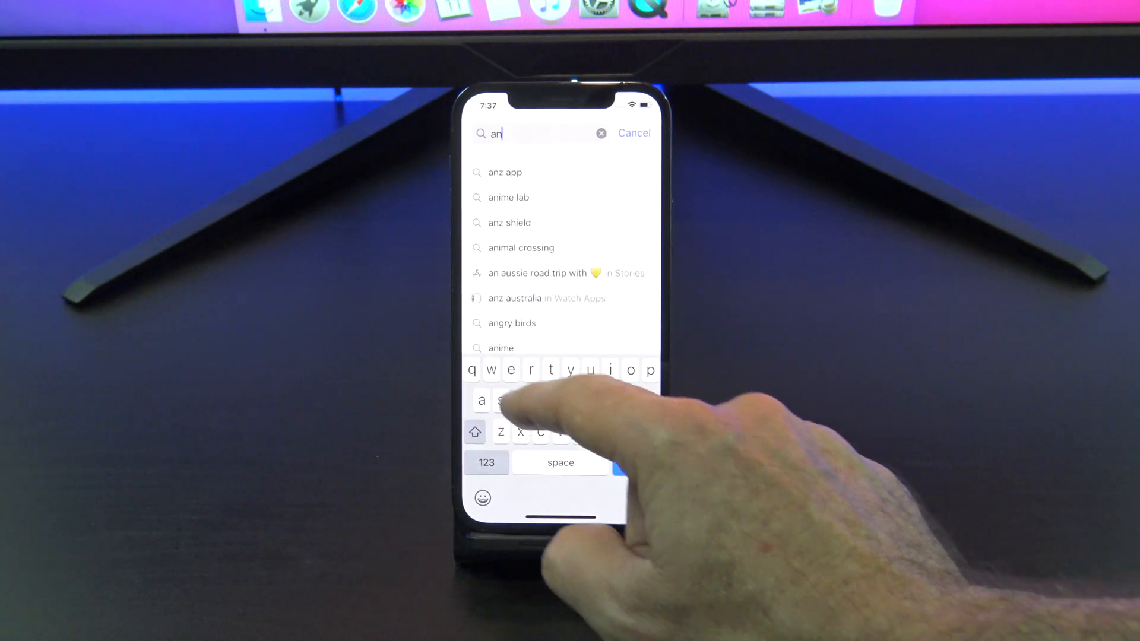
{"action": "type", "text": "android tv"}
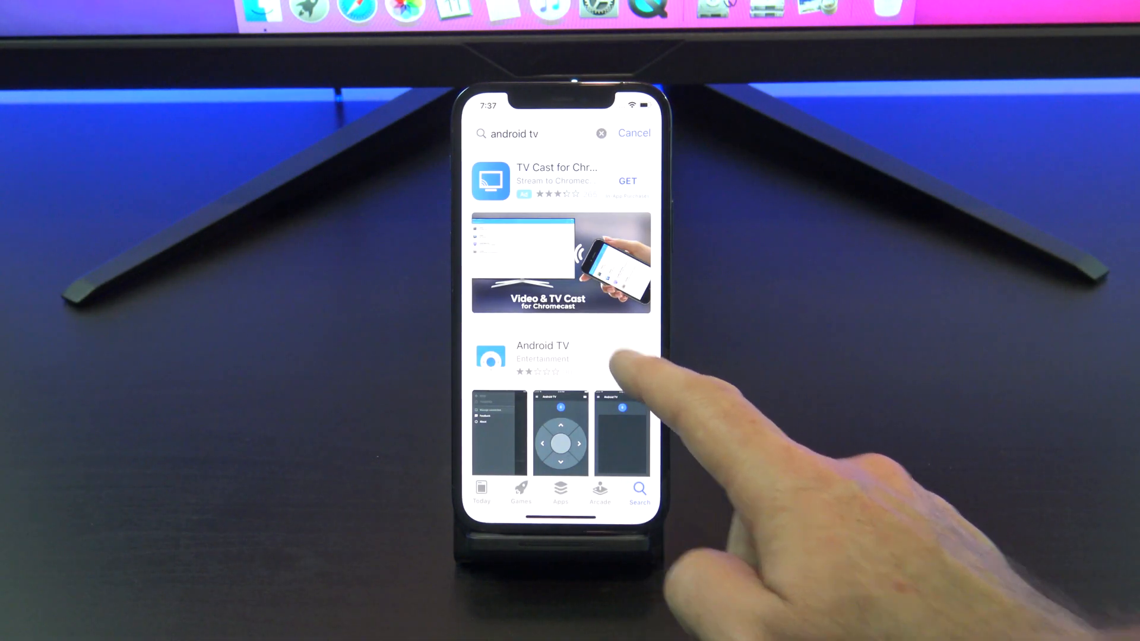
{"action": "left_click", "coordinate": [601, 133]}
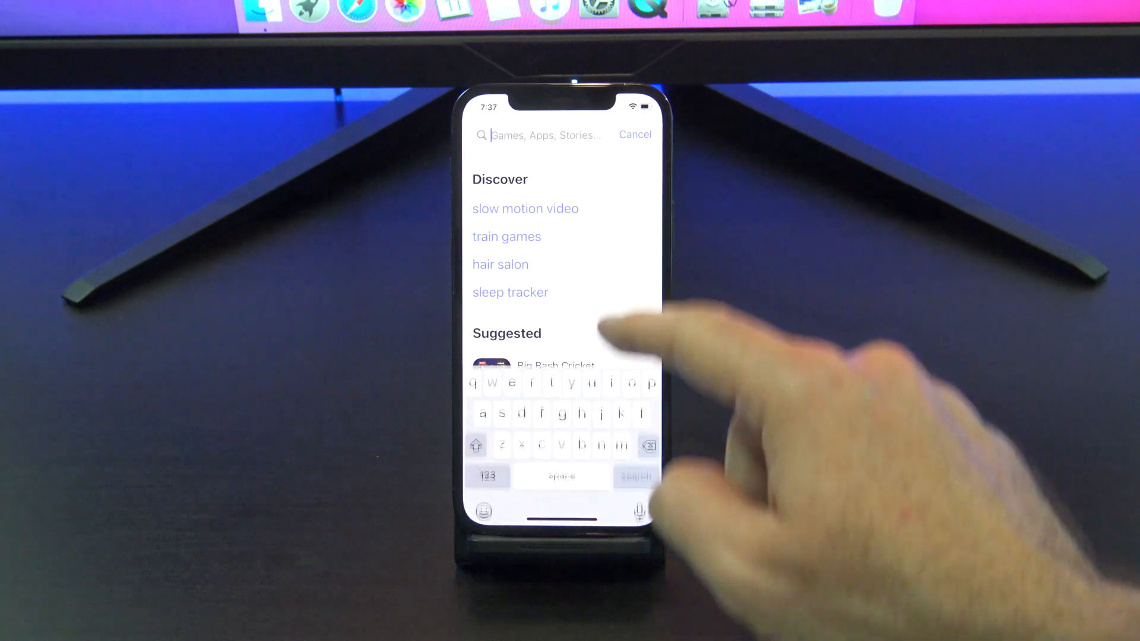
{"action": "type", "text": "goog"}
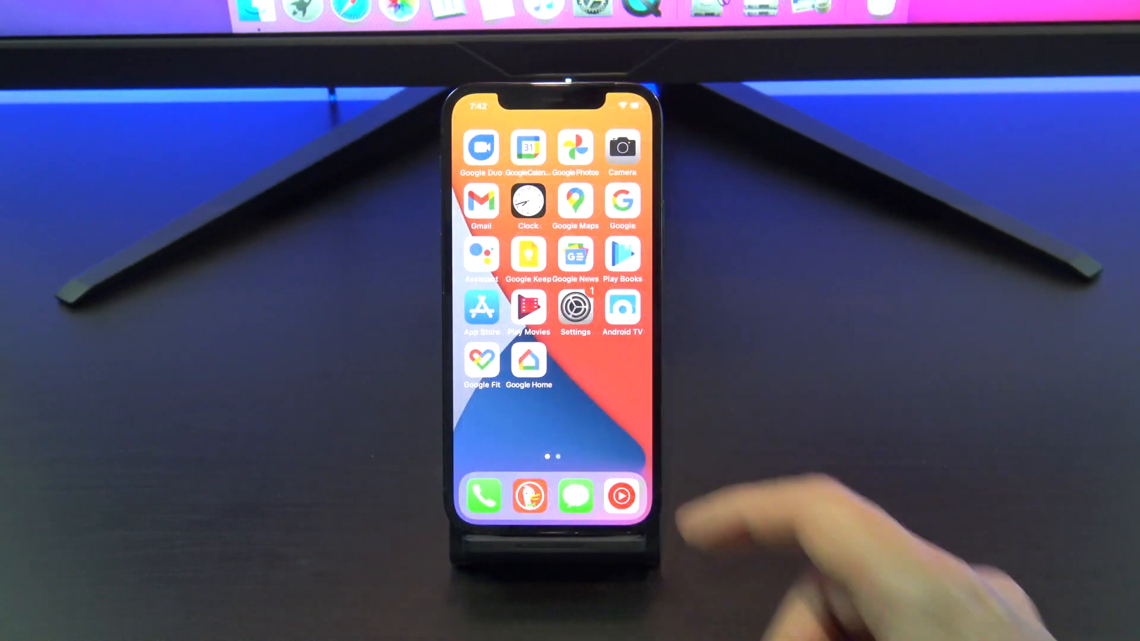
Delete the Files and Translate apps from the second home-screen page
{"action": "scroll", "scroll_direction": "left", "scroll_amount": 3}
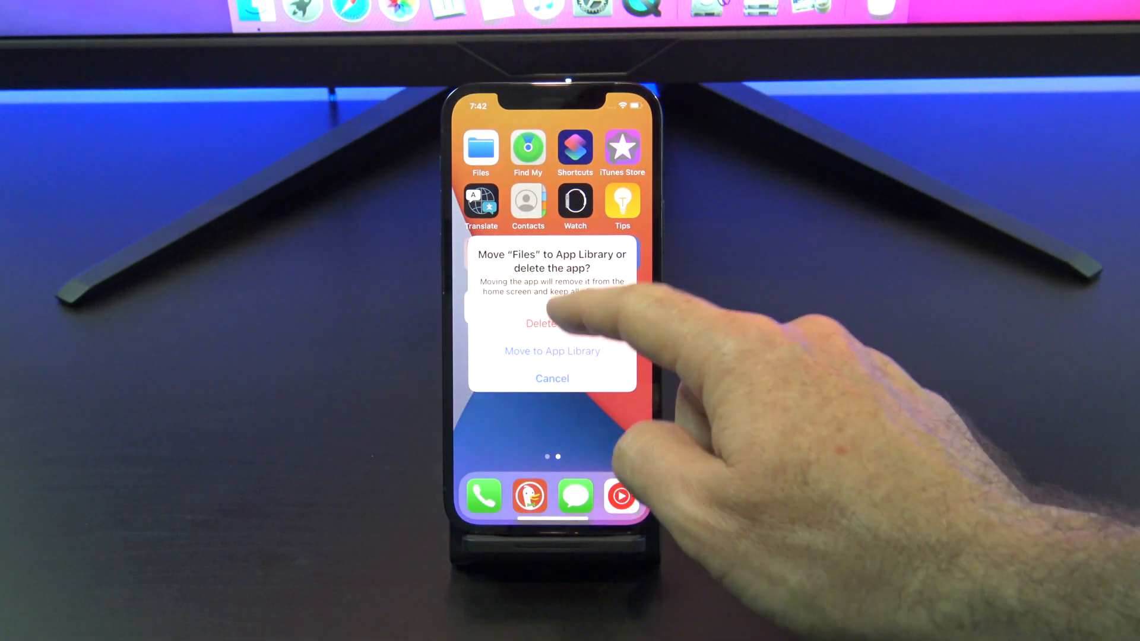
{"action": "left_click", "coordinate": [542, 323]}
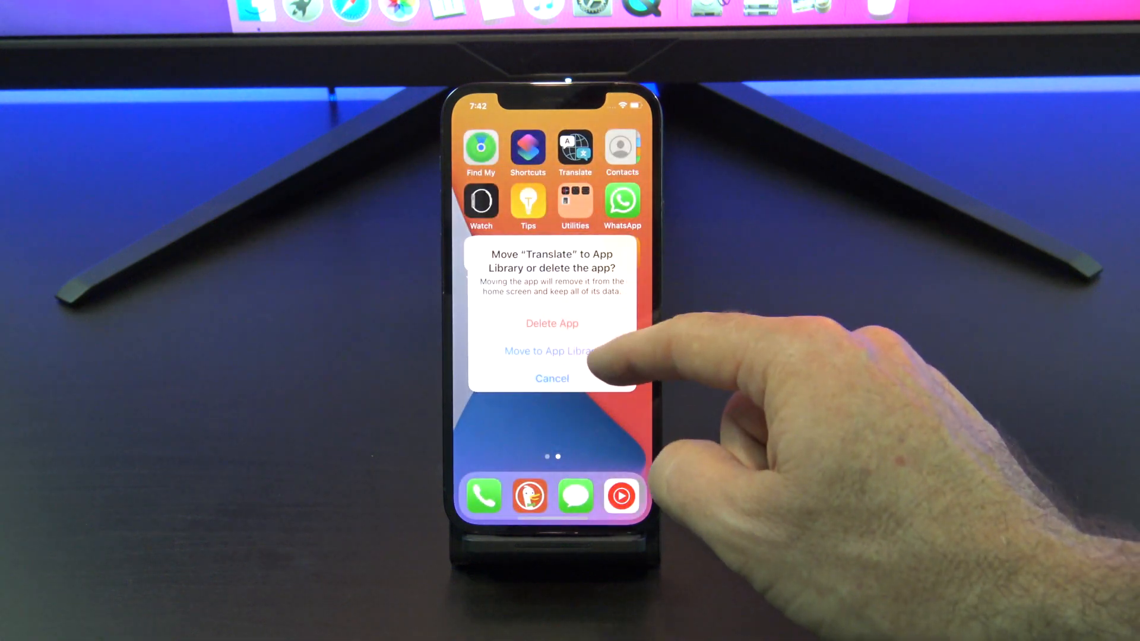
{"action": "left_click", "coordinate": [552, 323]}
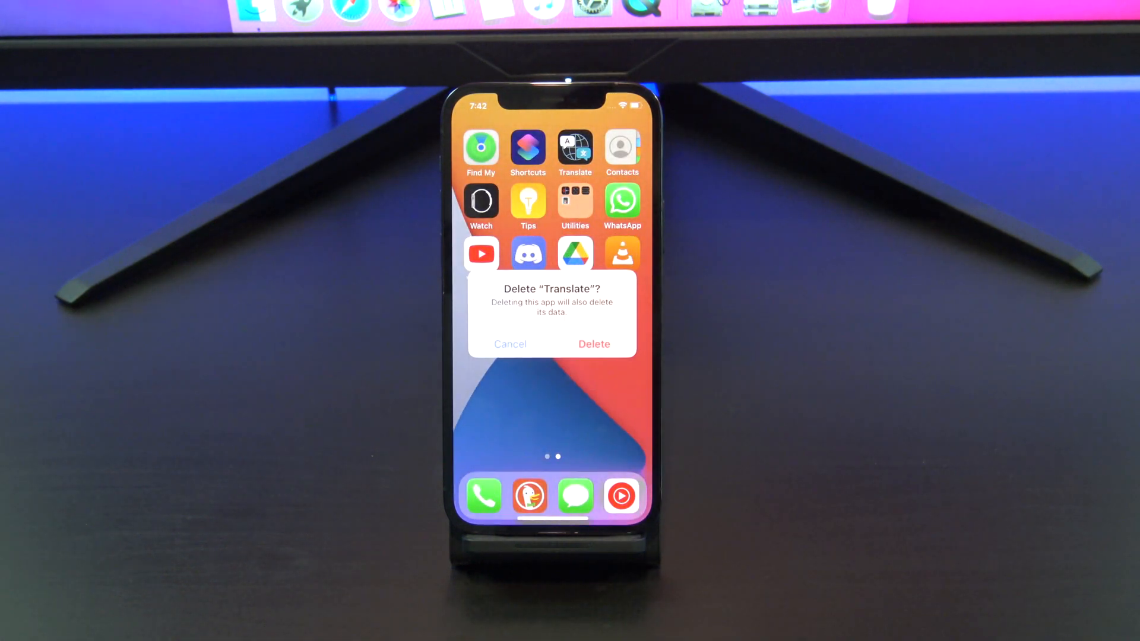
{"action": "left_click", "coordinate": [594, 345]}
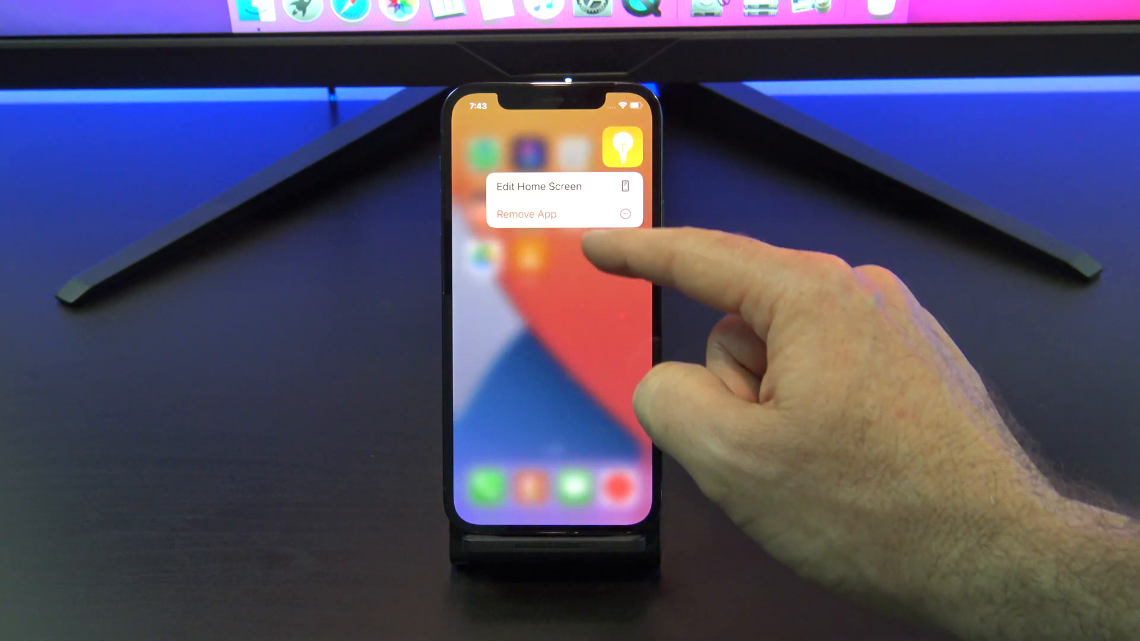
Remove the Tips app and go to the Keyboards list in Settings
{"action": "left_click", "coordinate": [526, 214]}
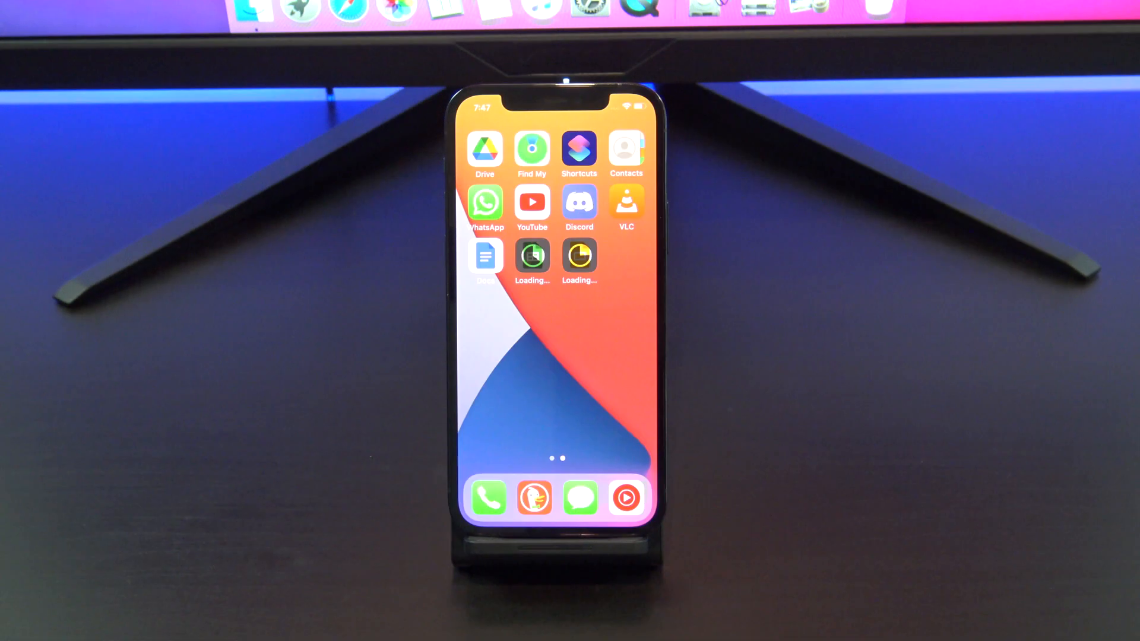
{"action": "left_click", "coordinate": [532, 260]}
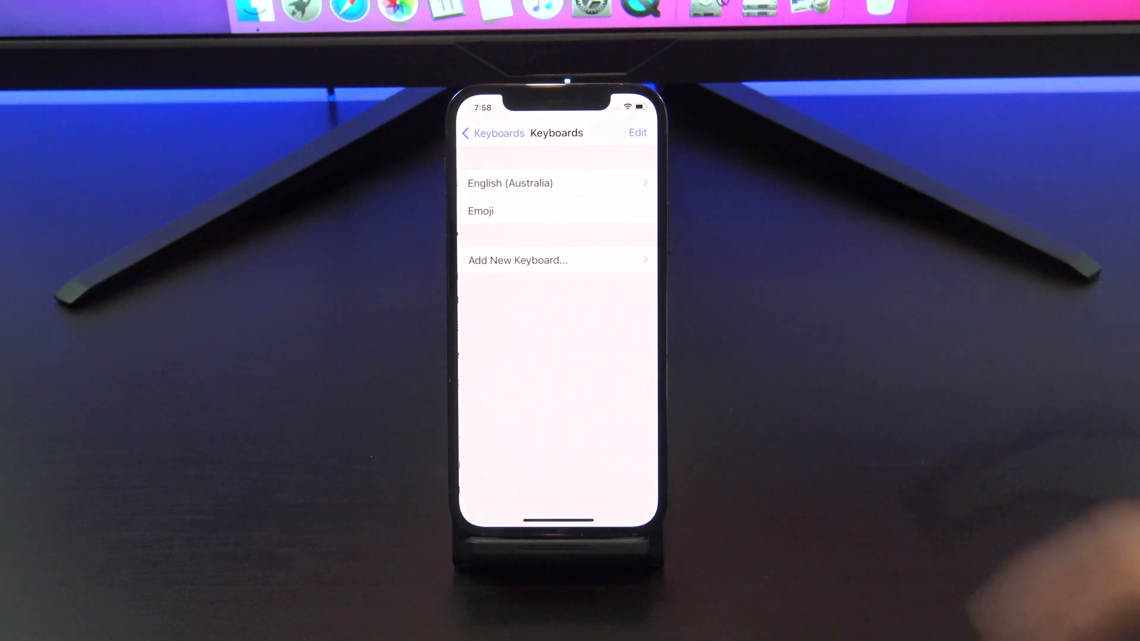
Add Gboard as a new keyboard and grant it full access
{"action": "left_click", "coordinate": [518, 260]}
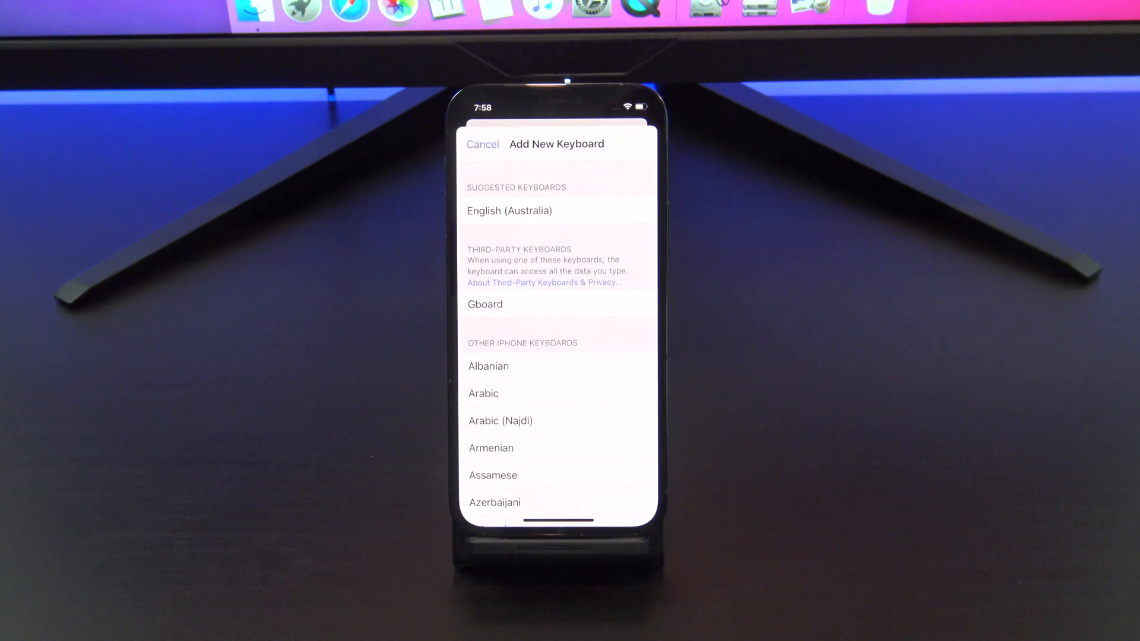
{"action": "left_click", "coordinate": [482, 144]}
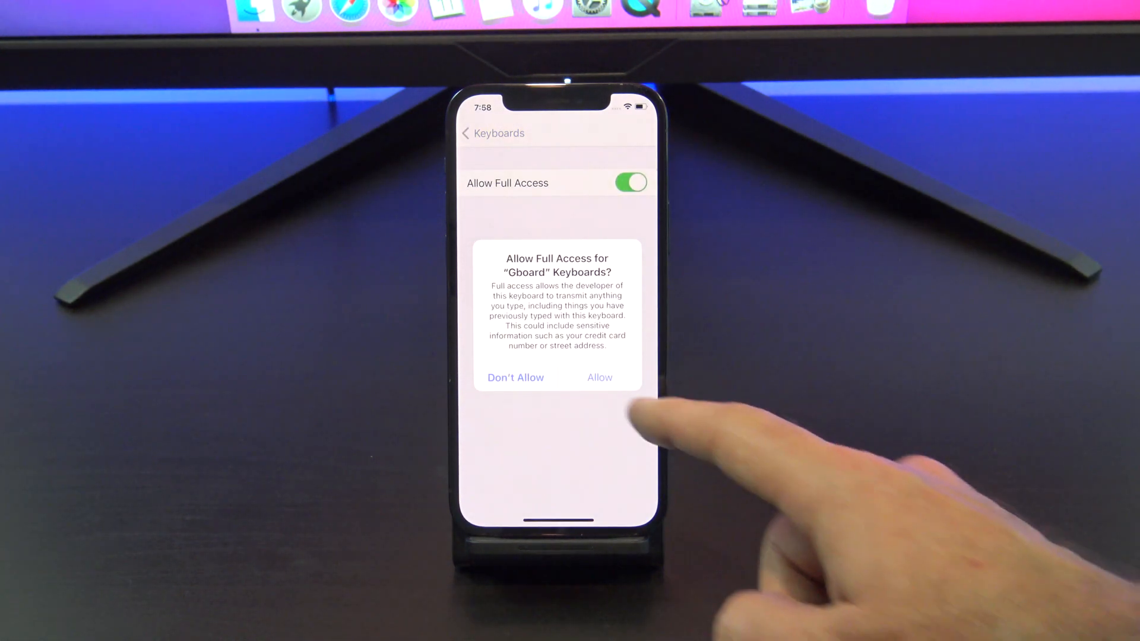
{"action": "left_click", "coordinate": [599, 378]}
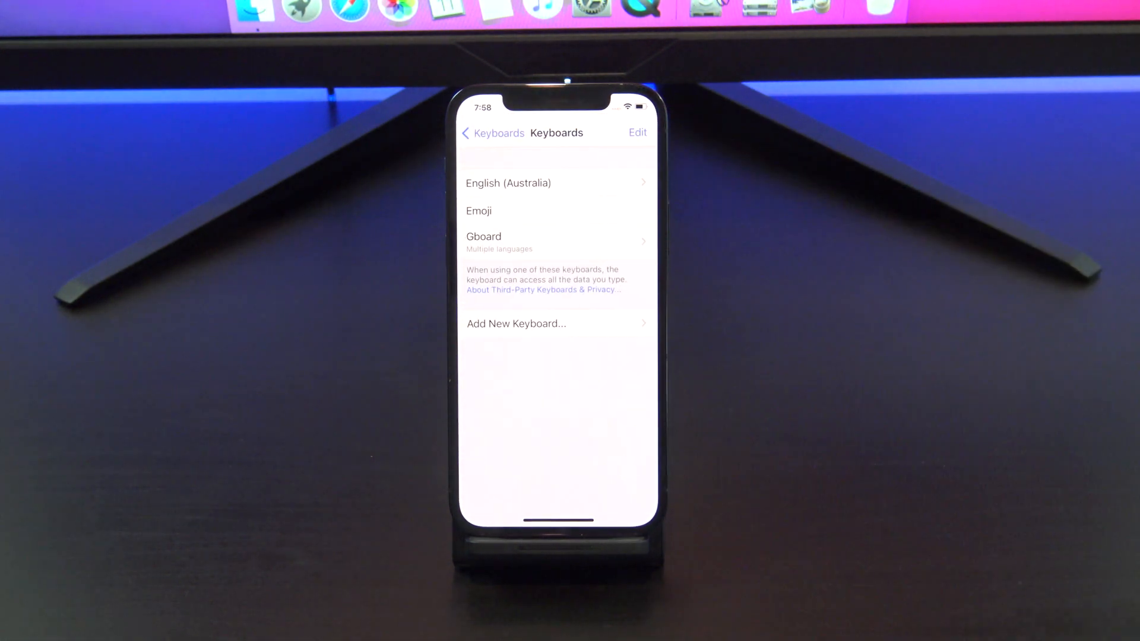
{"action": "left_click", "coordinate": [486, 132]}
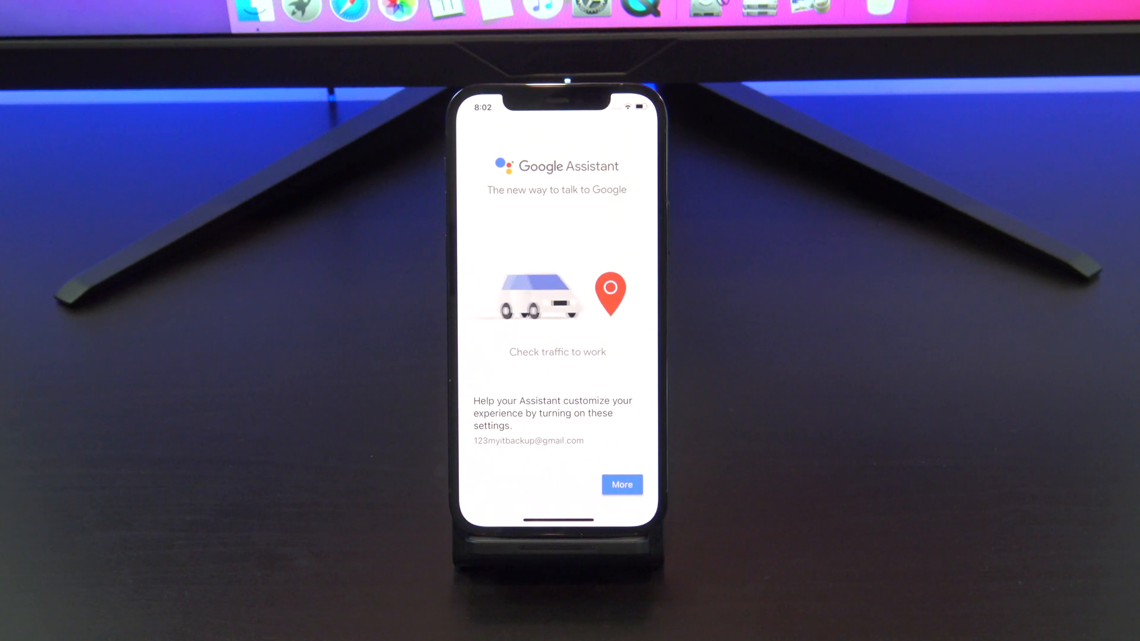
Continue past the Assistant intro and answer the personalisation prompt
{"action": "left_click", "coordinate": [621, 485]}
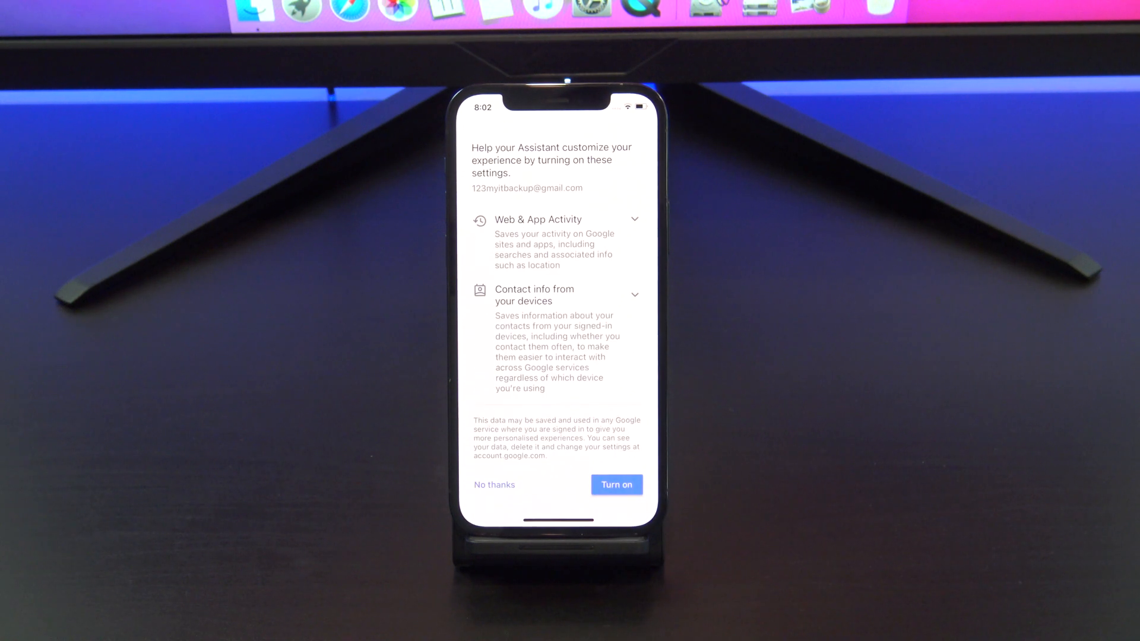
{"action": "left_click", "coordinate": [616, 484]}
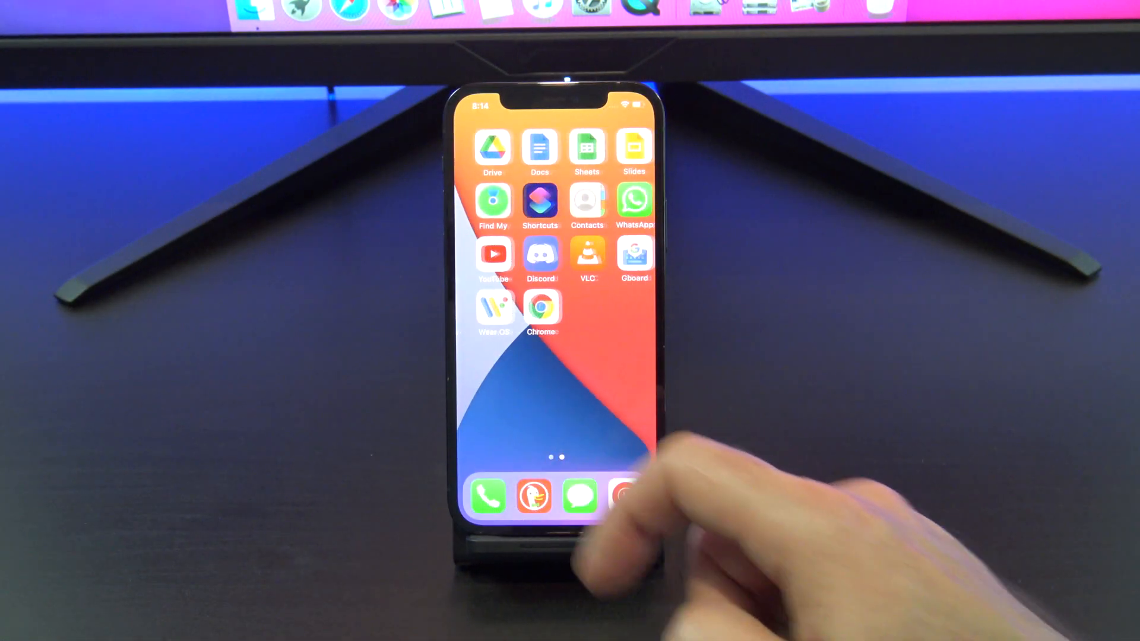
Create a new shortcut with the Hey Google action and name it Google Assistant
{"action": "left_click", "coordinate": [540, 199]}
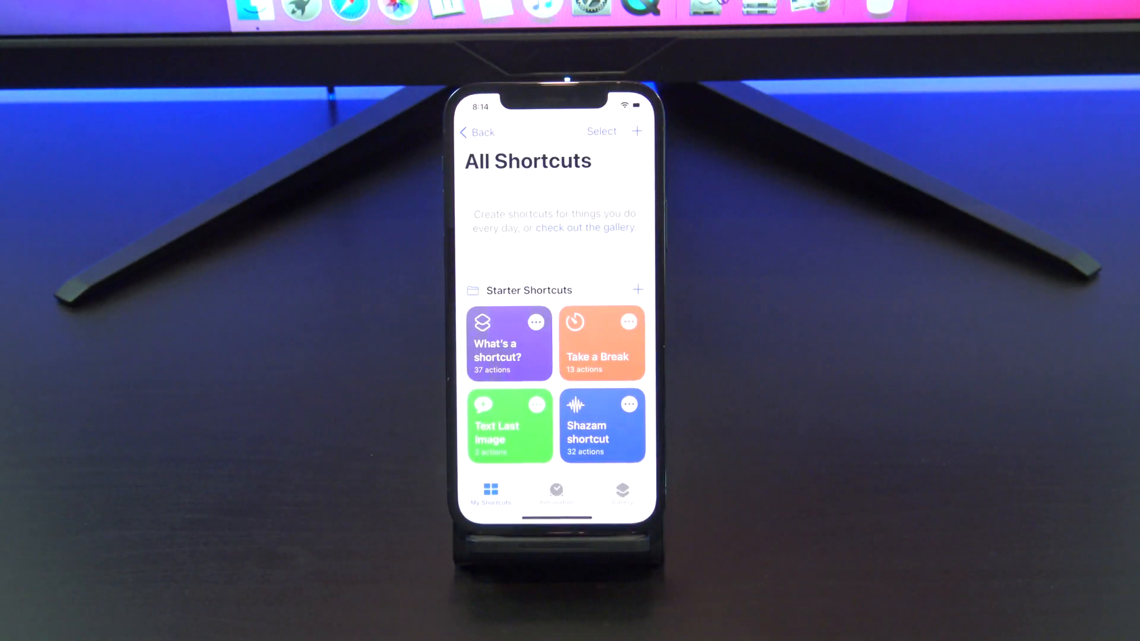
{"action": "left_click", "coordinate": [635, 132]}
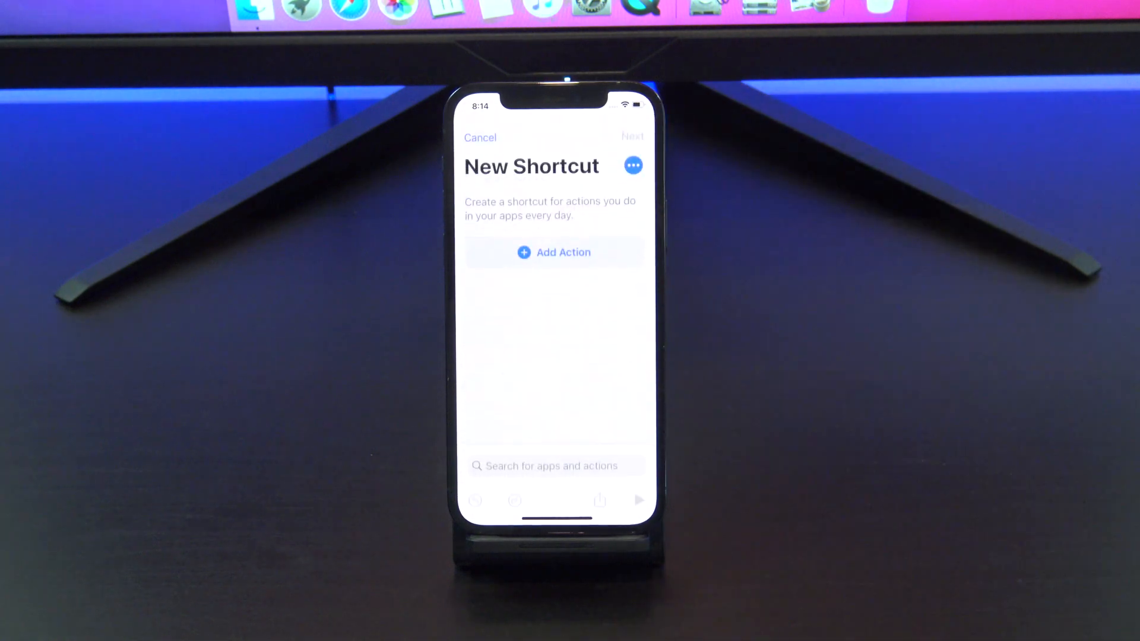
{"action": "left_click", "coordinate": [554, 252]}
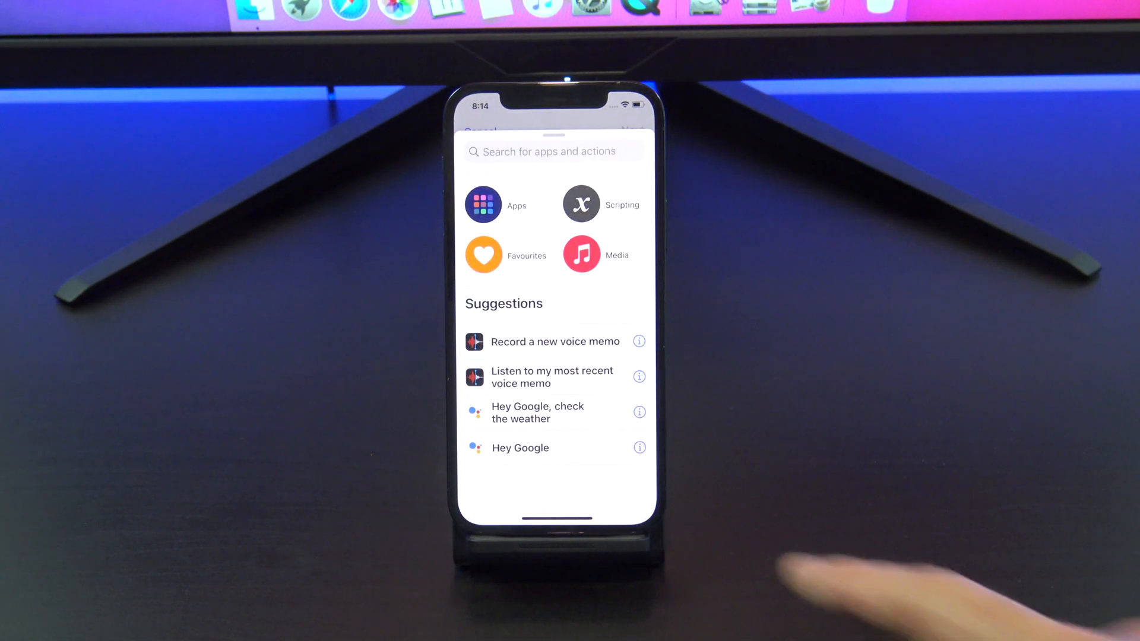
{"action": "left_click", "coordinate": [520, 448]}
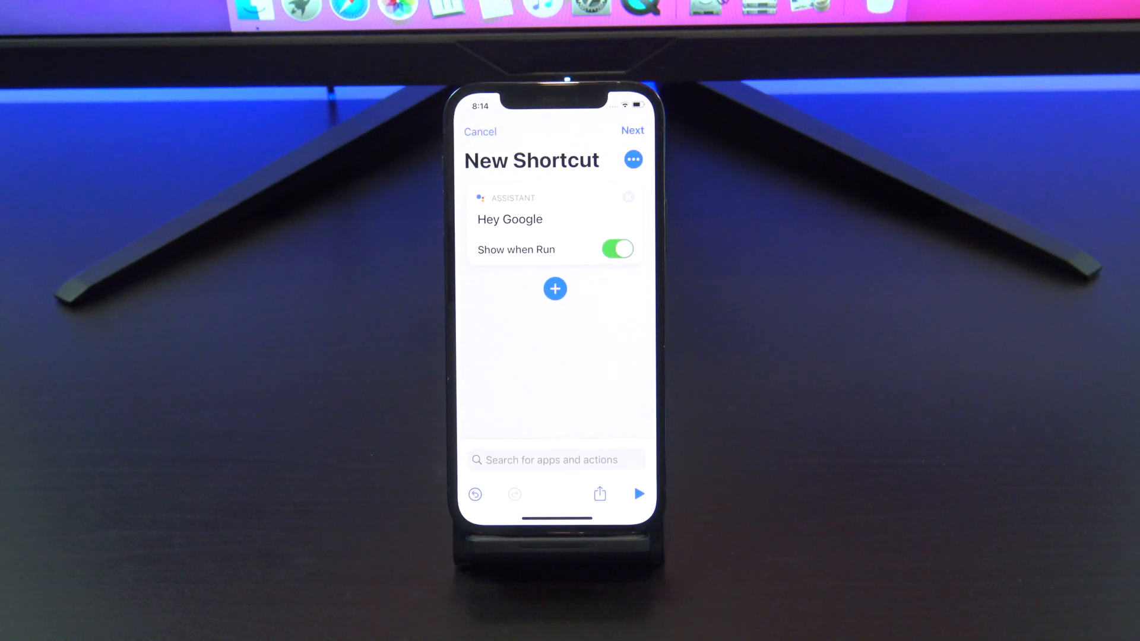
{"action": "left_click", "coordinate": [632, 131]}
{"action": "type", "text": "Google Ass"}
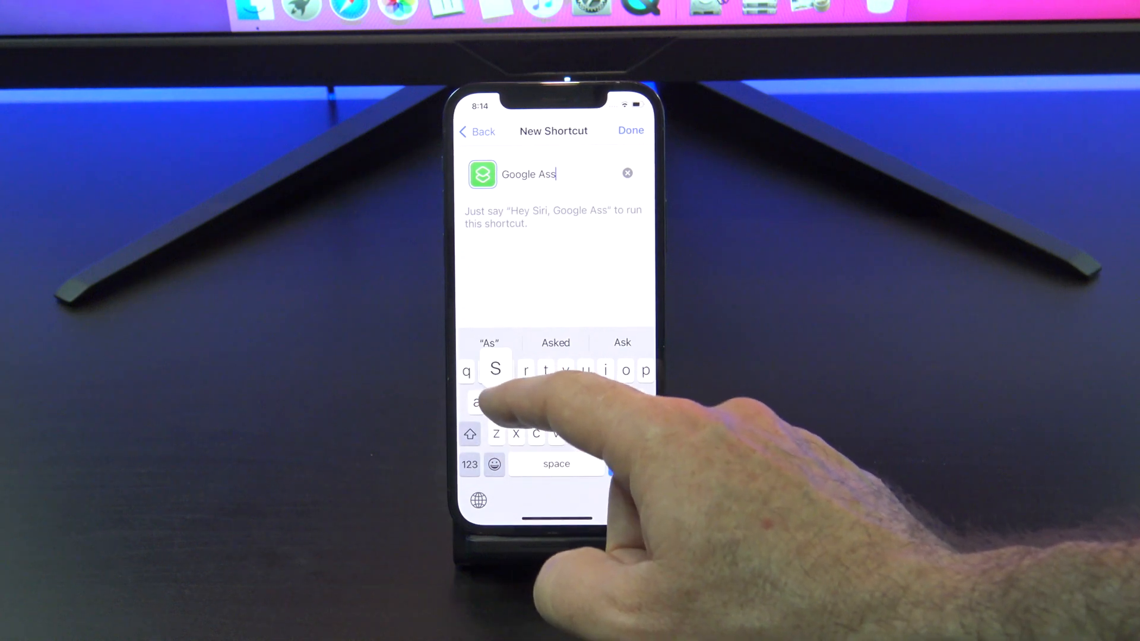
{"action": "type", "text": "ist"}
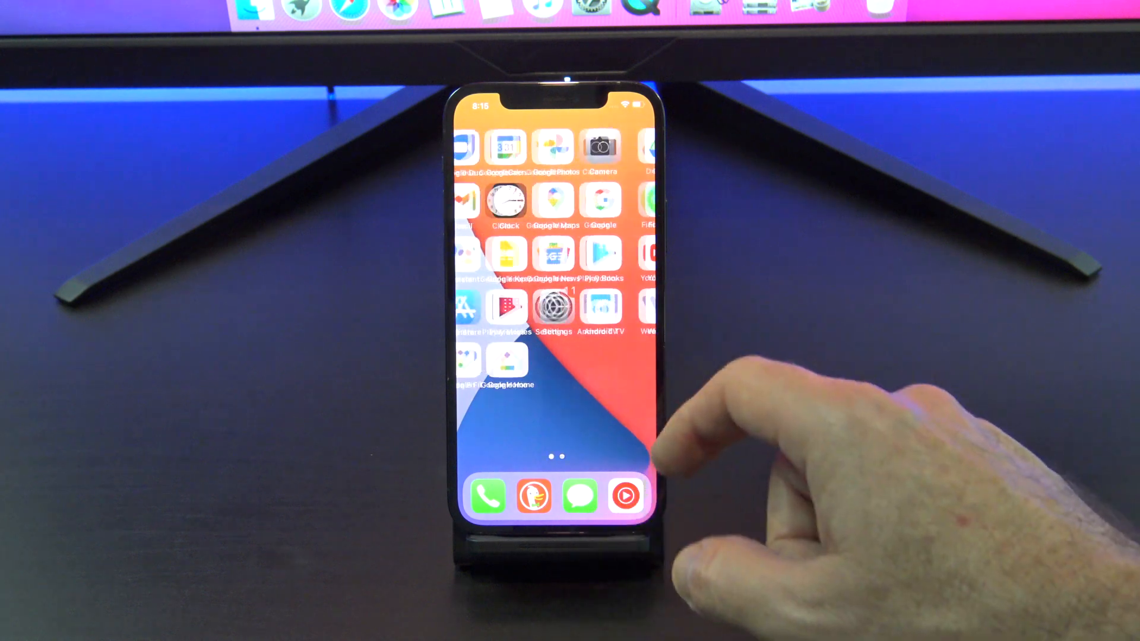
Under Accessibility > Touch > Back Tap, assign Double-tap to the Google Assistant shortcut
{"action": "left_click", "coordinate": [555, 308]}
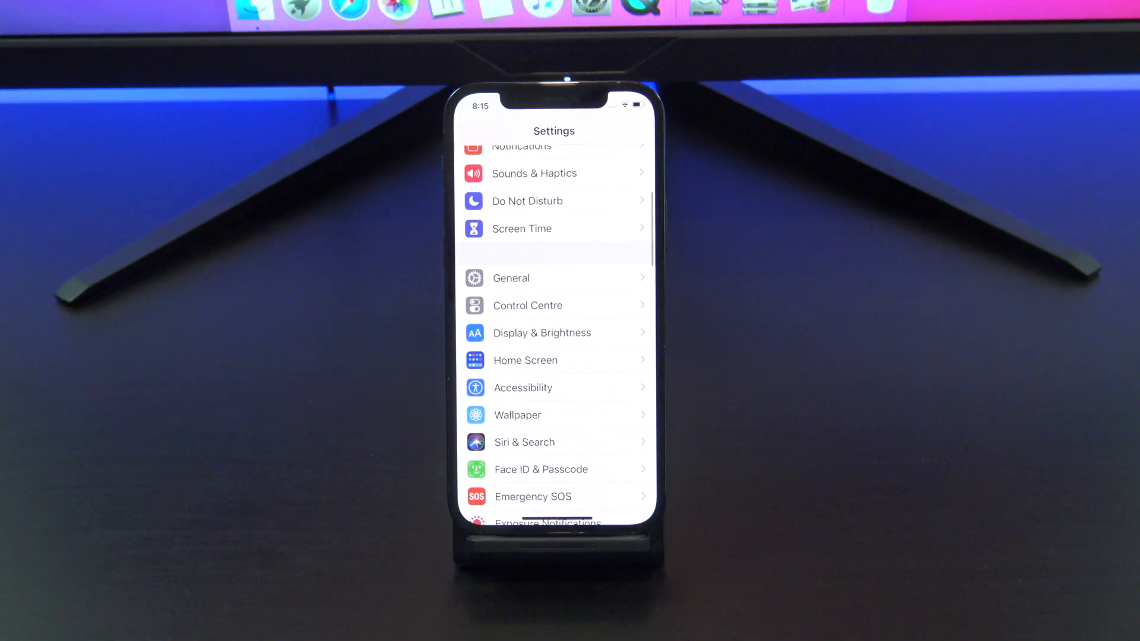
{"action": "left_click", "coordinate": [522, 387]}
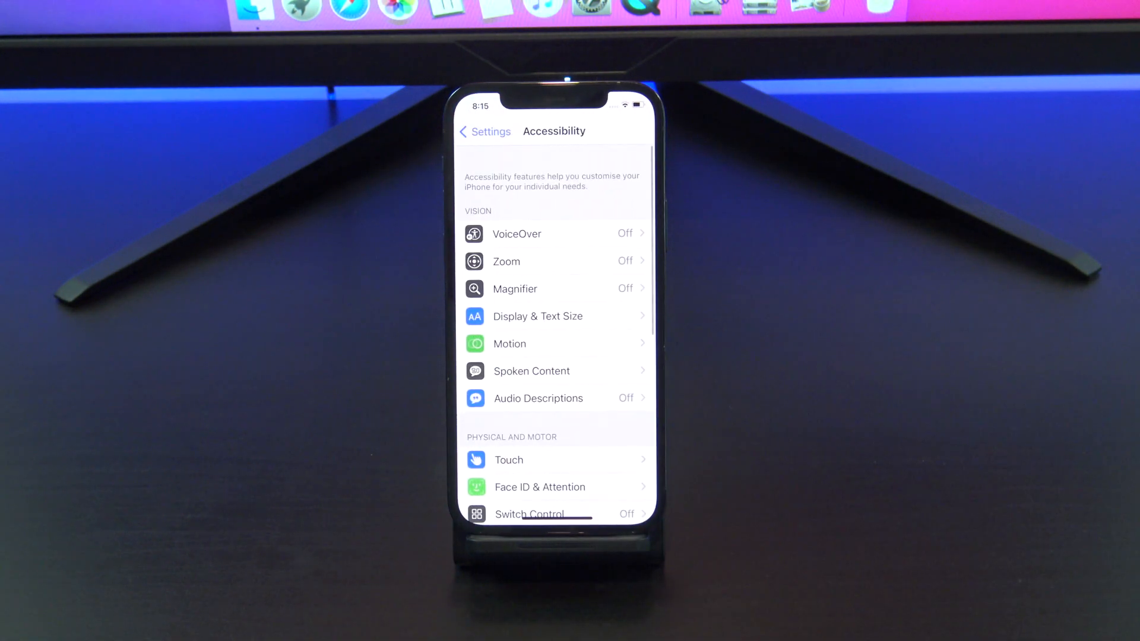
{"action": "left_click", "coordinate": [509, 459]}
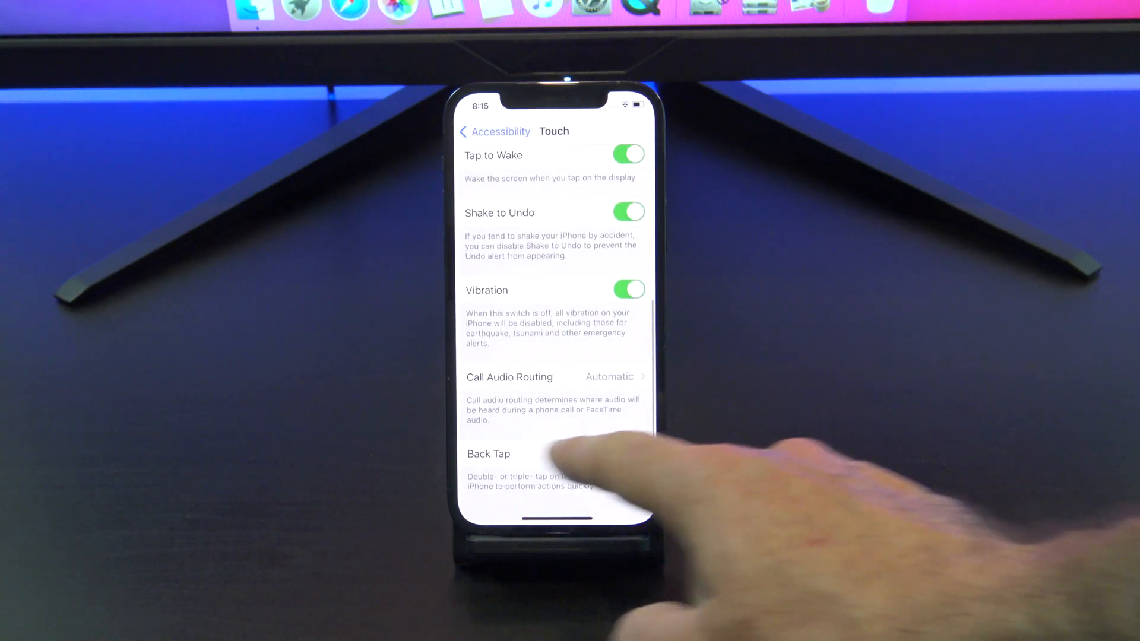
{"action": "left_click", "coordinate": [488, 453]}
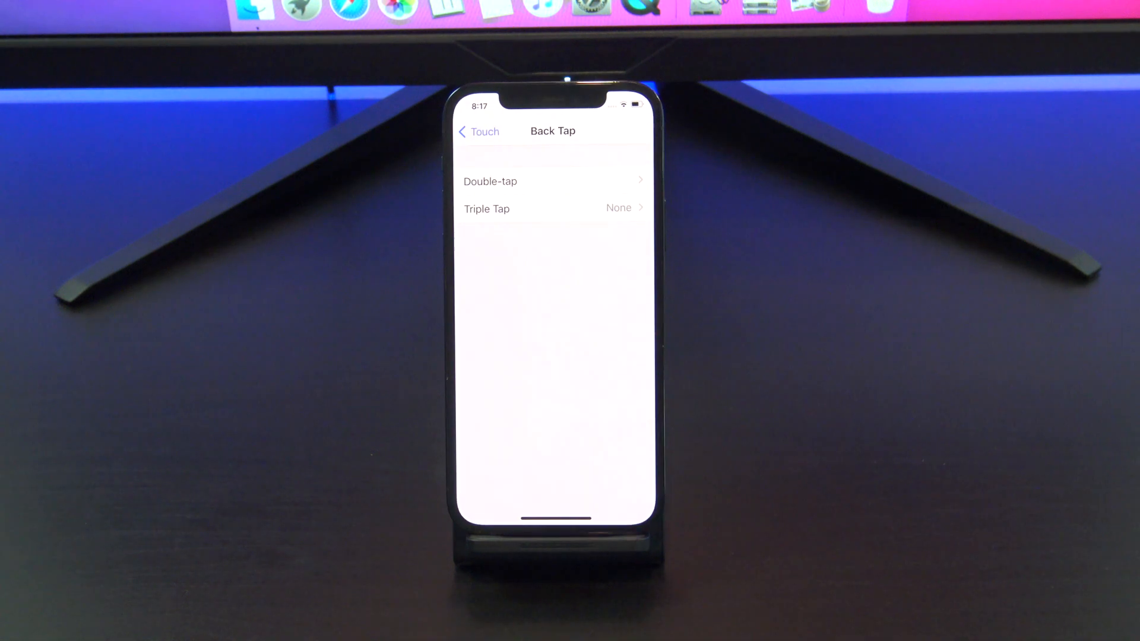
{"action": "left_click", "coordinate": [491, 180]}
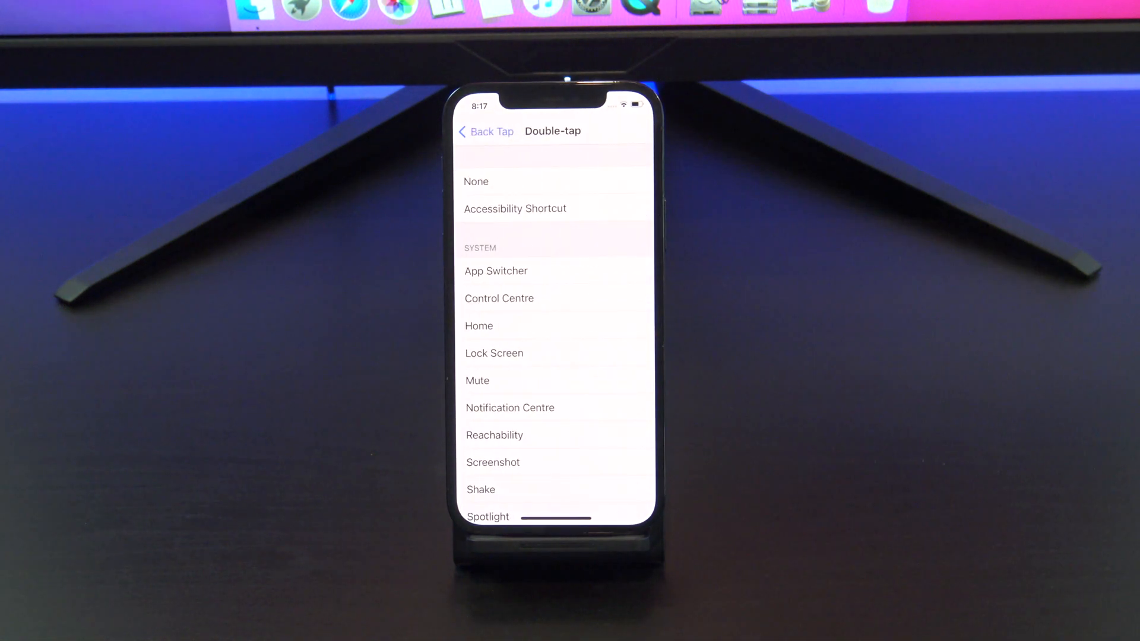
{"action": "scroll", "scroll_direction": "down", "scroll_amount": 3}
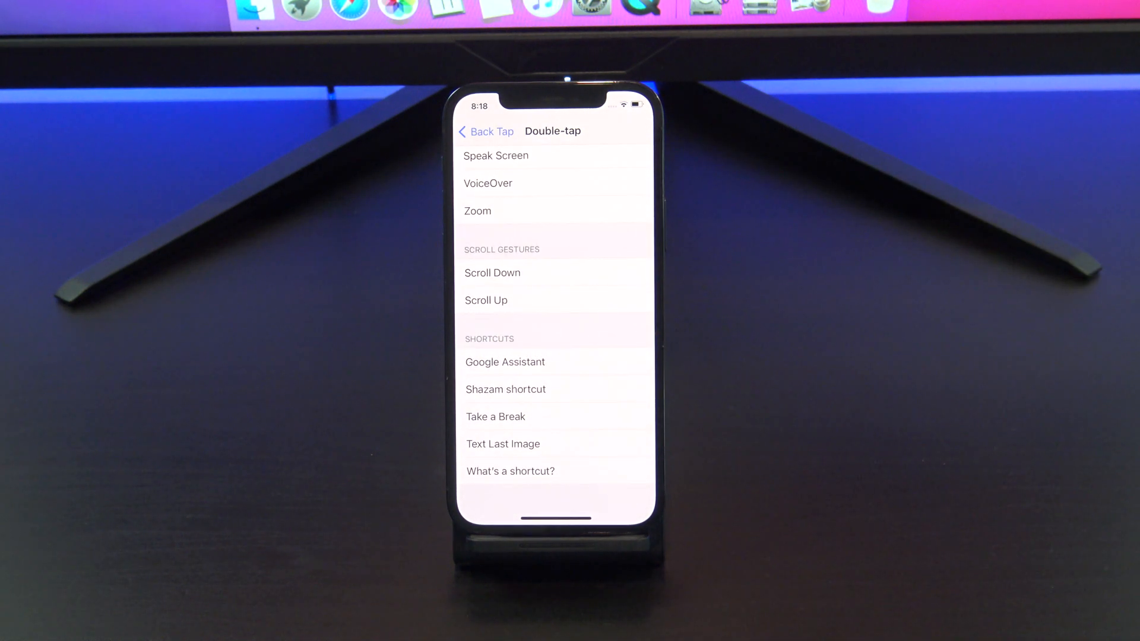
{"action": "left_click", "coordinate": [504, 362]}
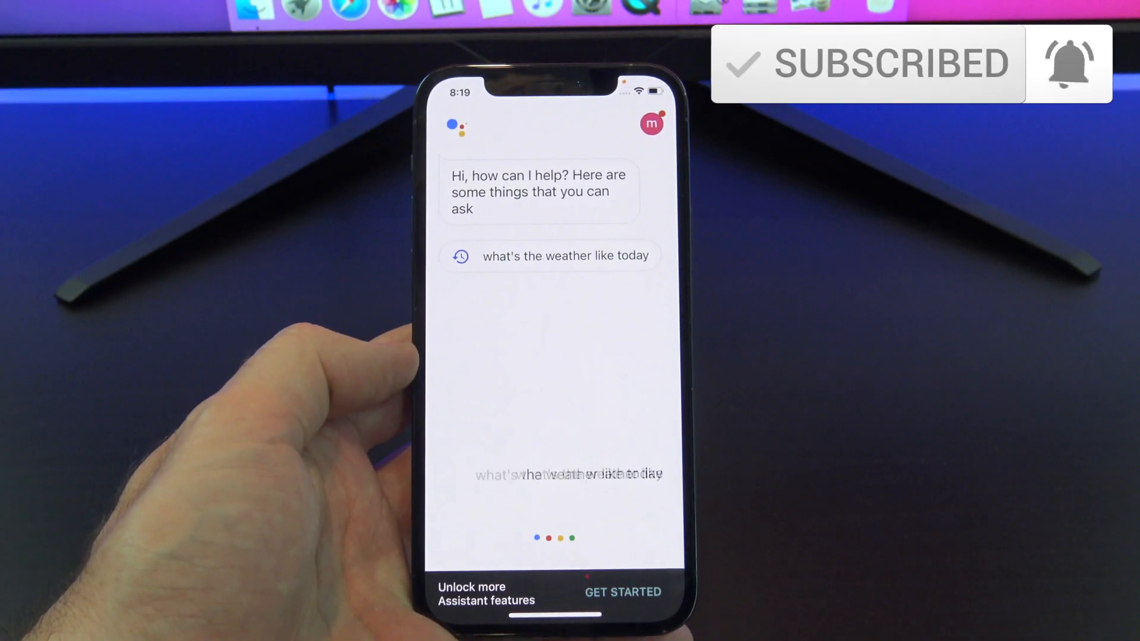
Ask Google Assistant the suggested question 'what's the weather like today'
{"action": "left_click", "coordinate": [549, 255]}
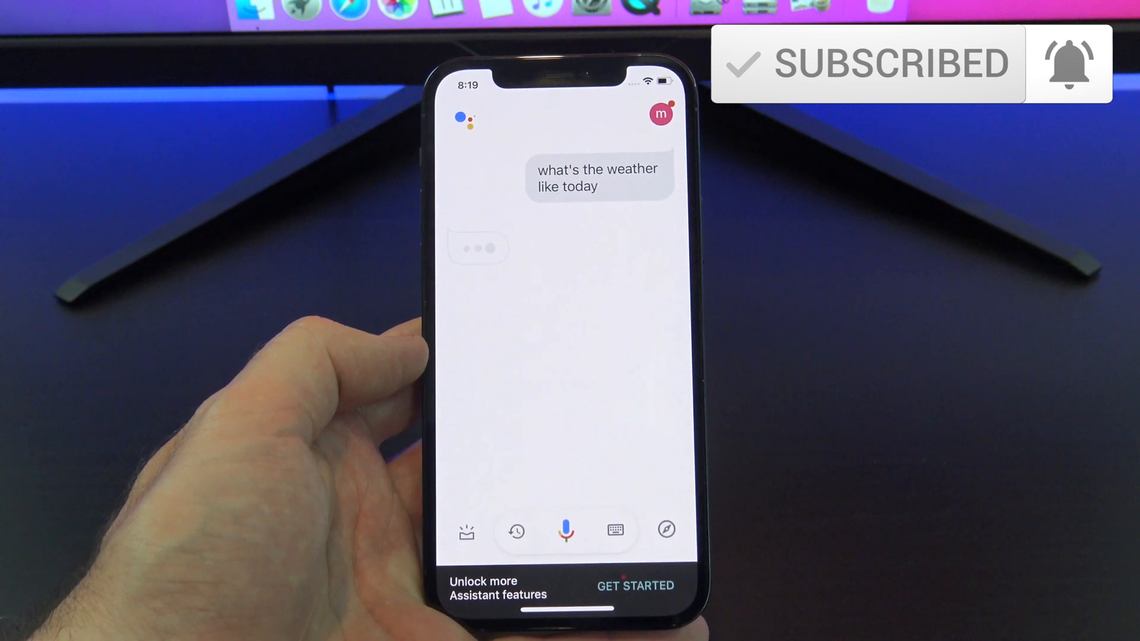